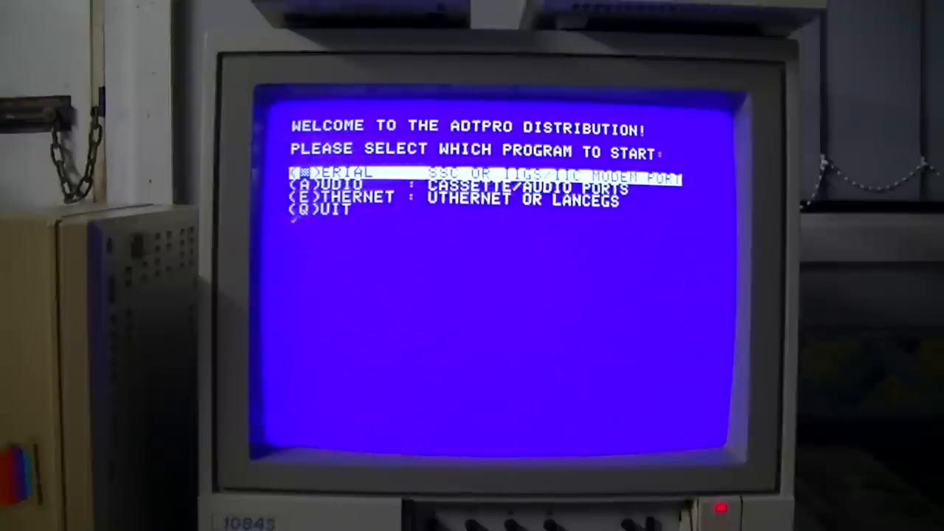
- Start serial ADTPro and choose to format the slot 6, drive 1 disk
key("s")
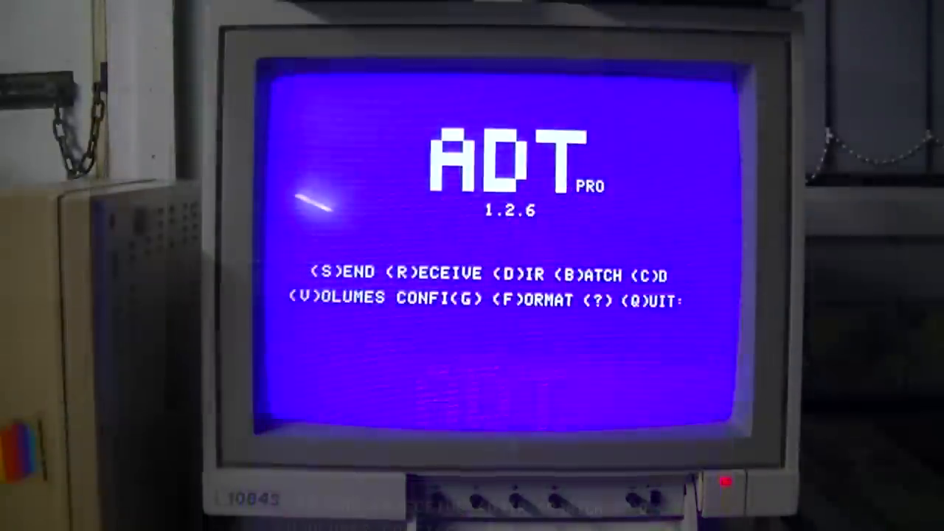
key("f")
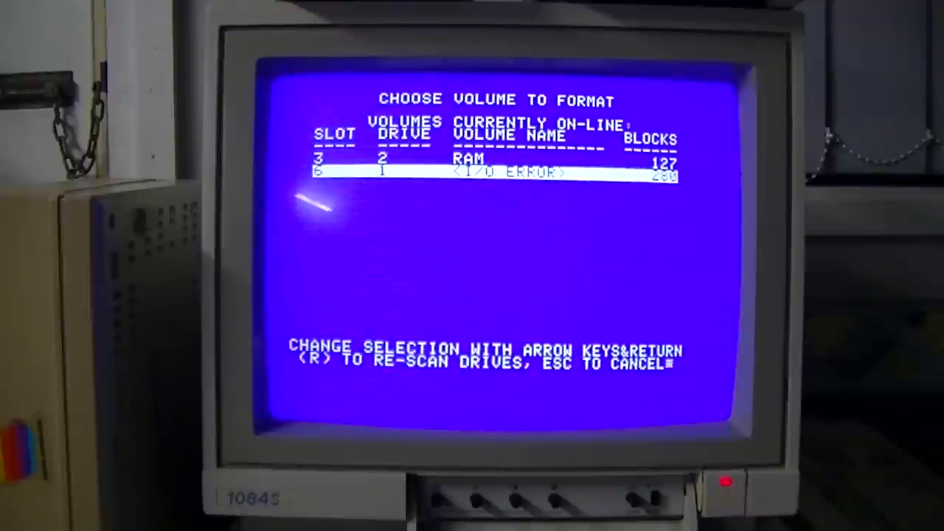
key("return")
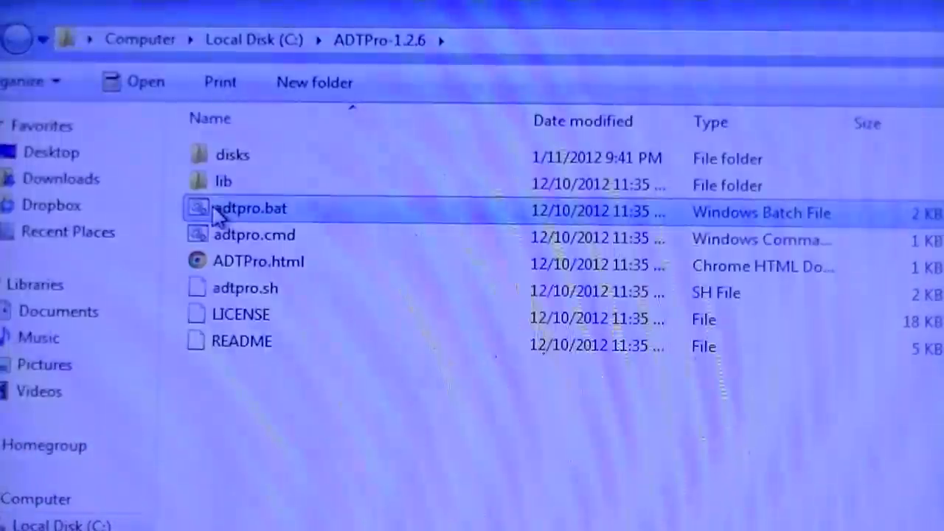
- Launch the server from adtpro.bat and set it to serial communication
double_click(247, 208)
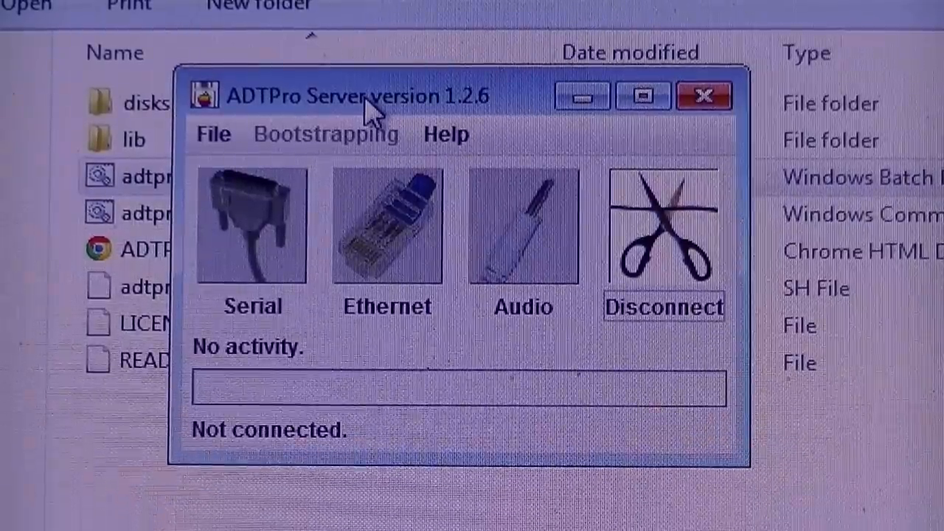
mouse_move(244, 254)
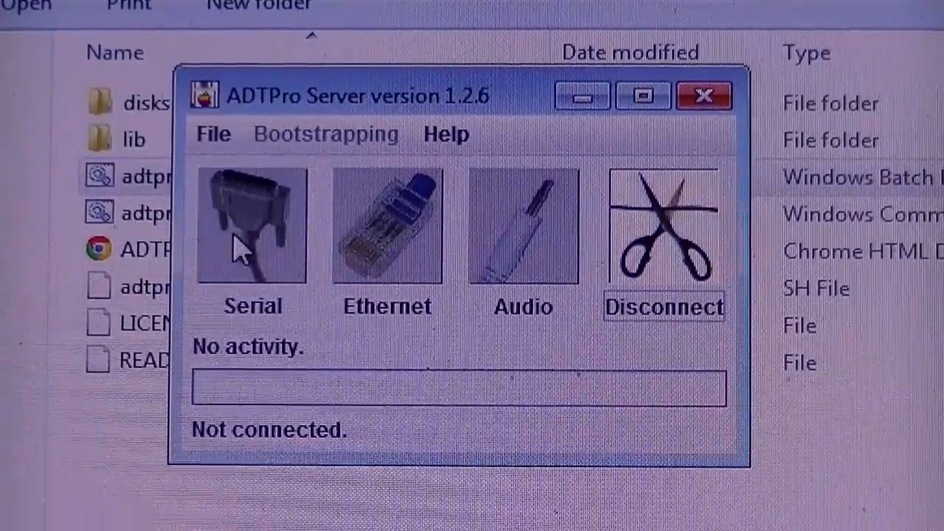
left_click(252, 228)
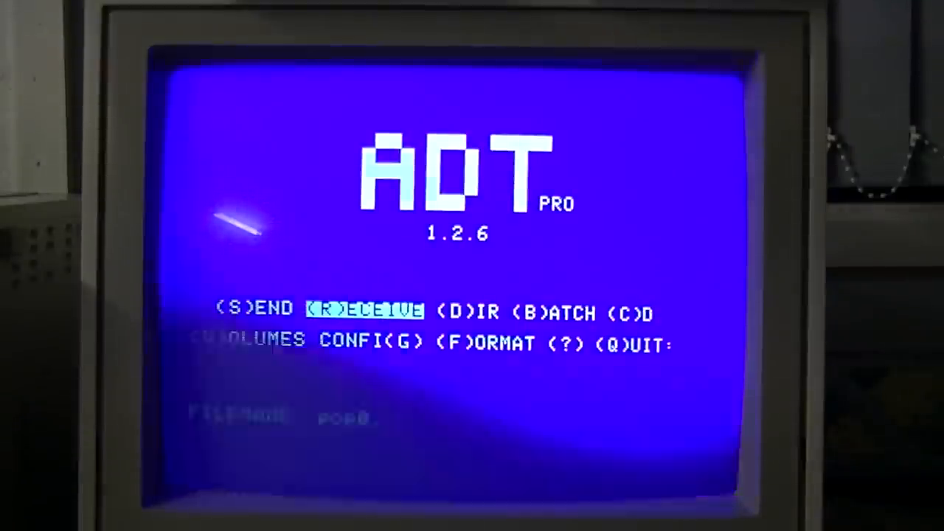
- Receive pop0.dsk onto the BLANK disk in slot 6, drive 1
type("pop0.dsk")
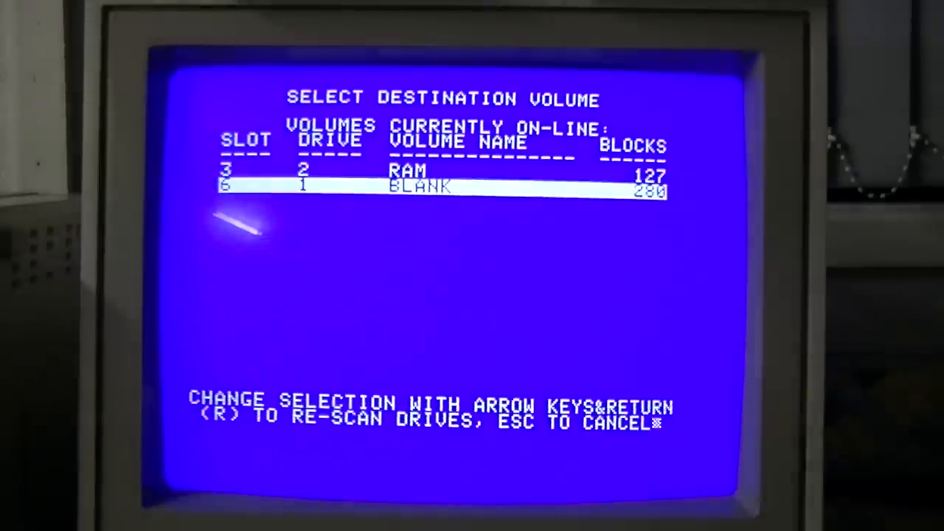
key("return")
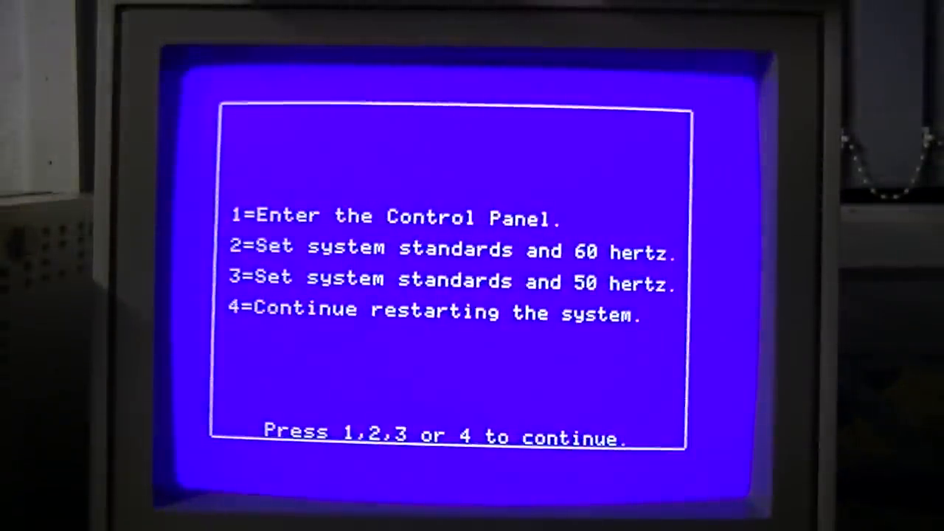
- Set System Speed to Fast in the Control Panel and quit back to restarting
key("1")
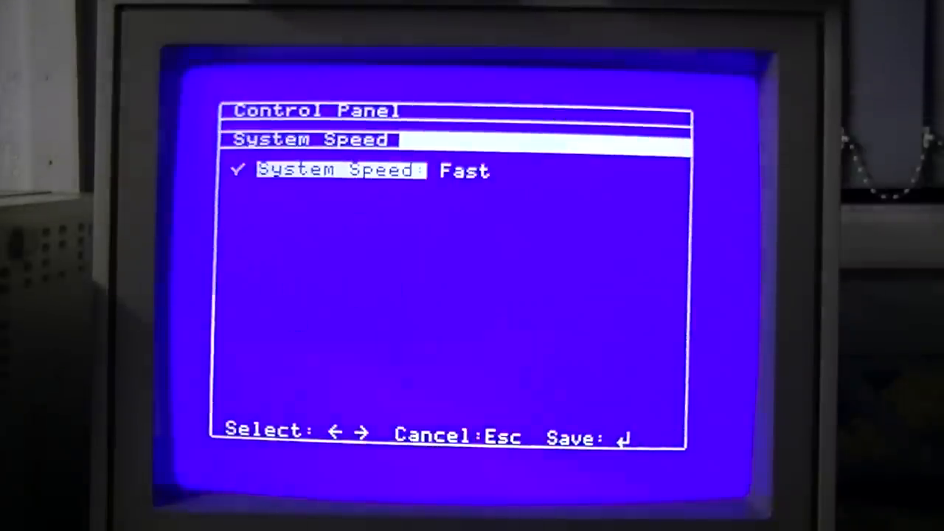
key("Left")
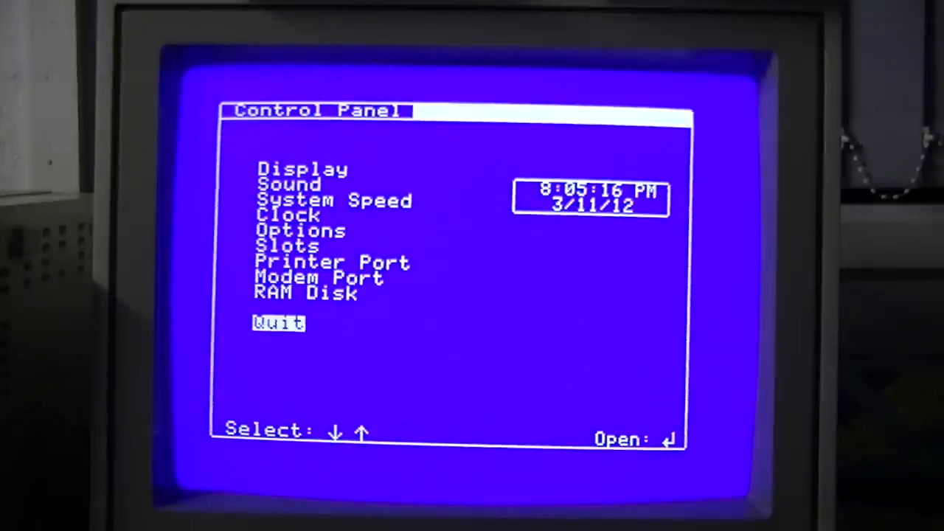
key("Return")
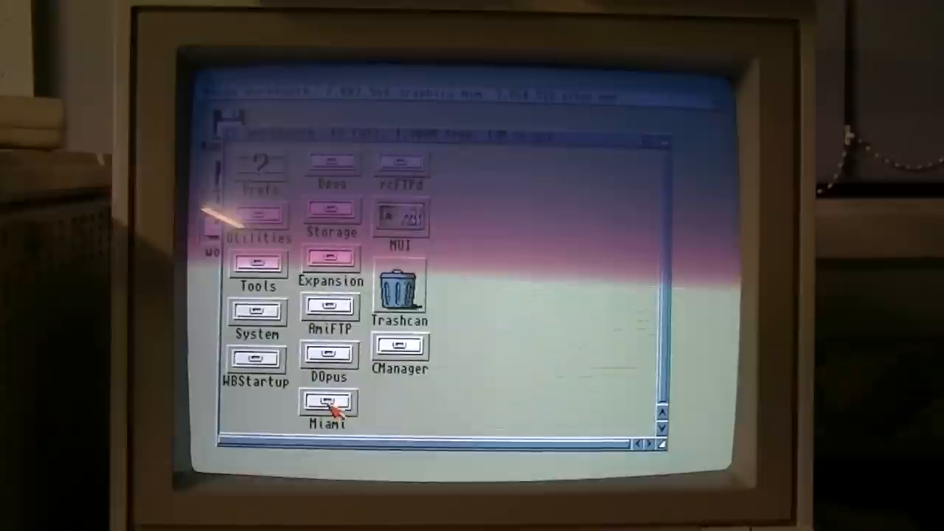
- Launch MiamiDx from the Miami drawer and bring the network online
double_click(324, 406)
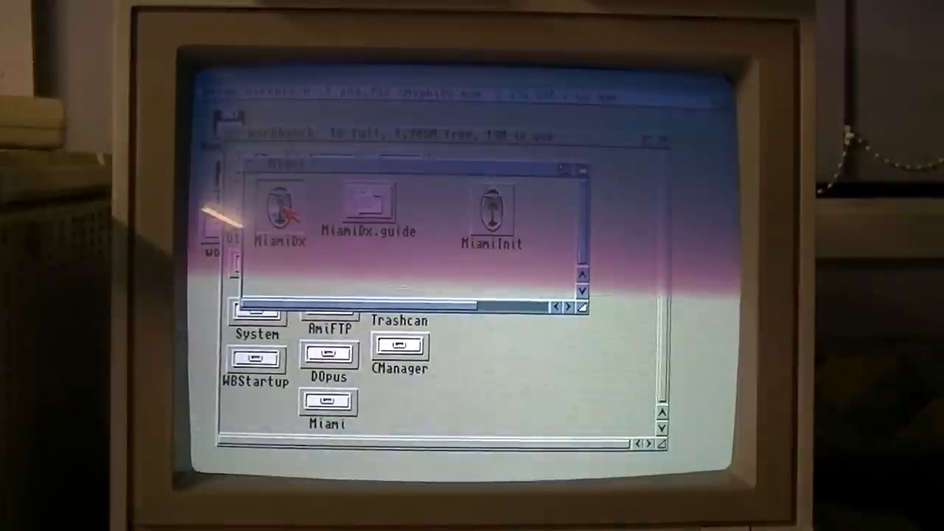
double_click(328, 401)
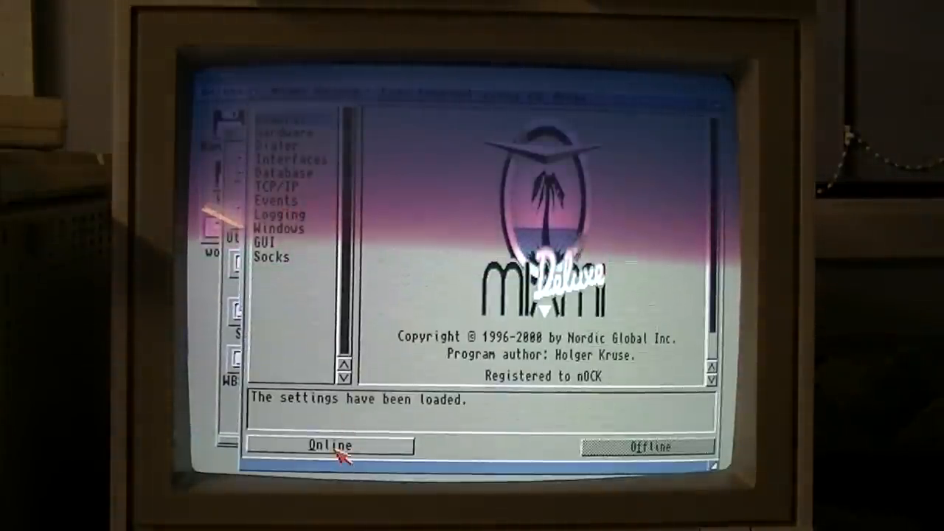
left_click(327, 446)
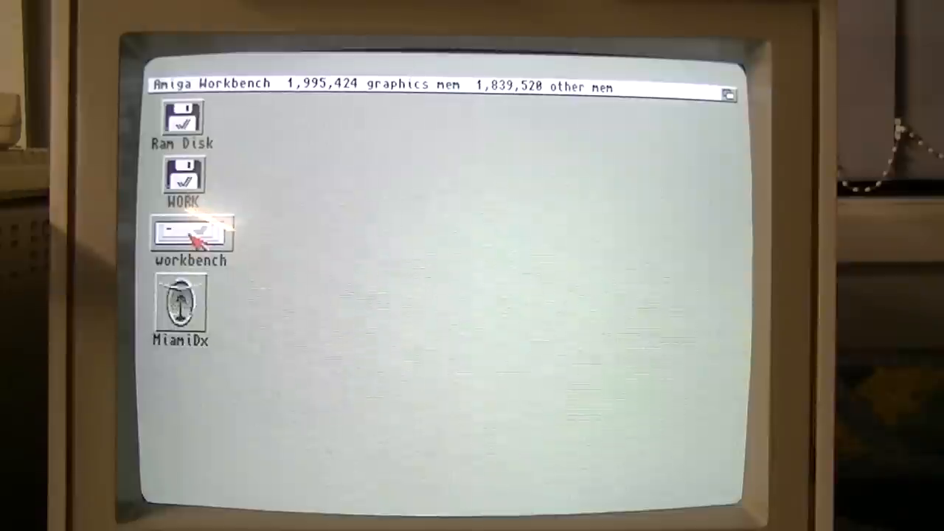
- Launch AmiFTP and connect to the site 192.168.15.242
double_click(192, 236)
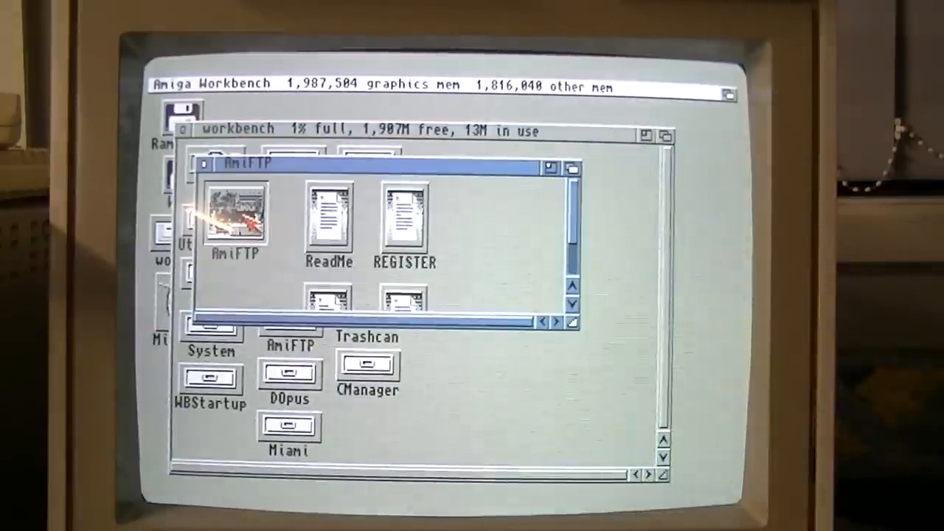
double_click(234, 219)
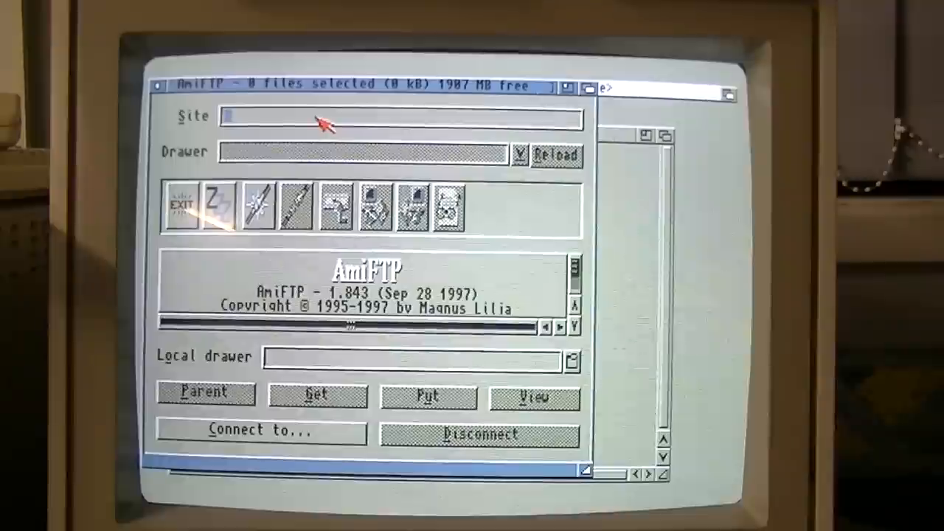
type("192.168.15.24")
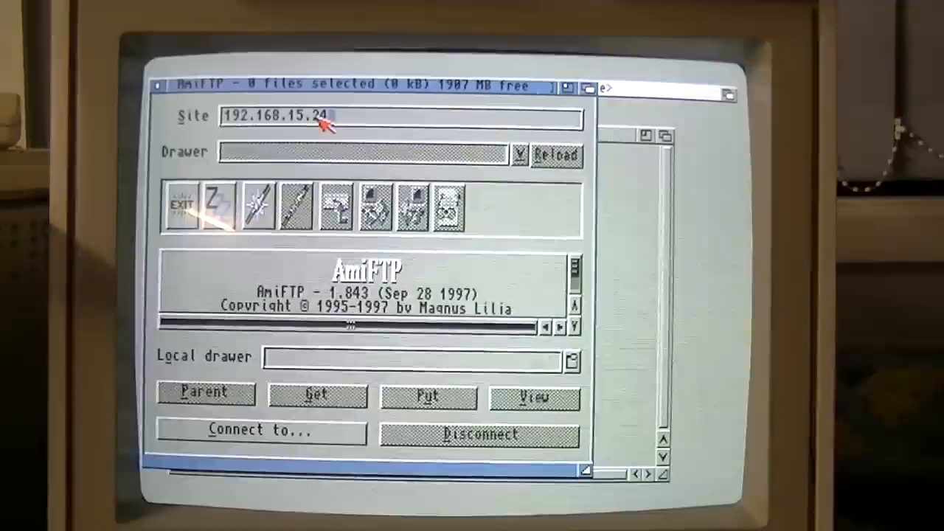
type("2")
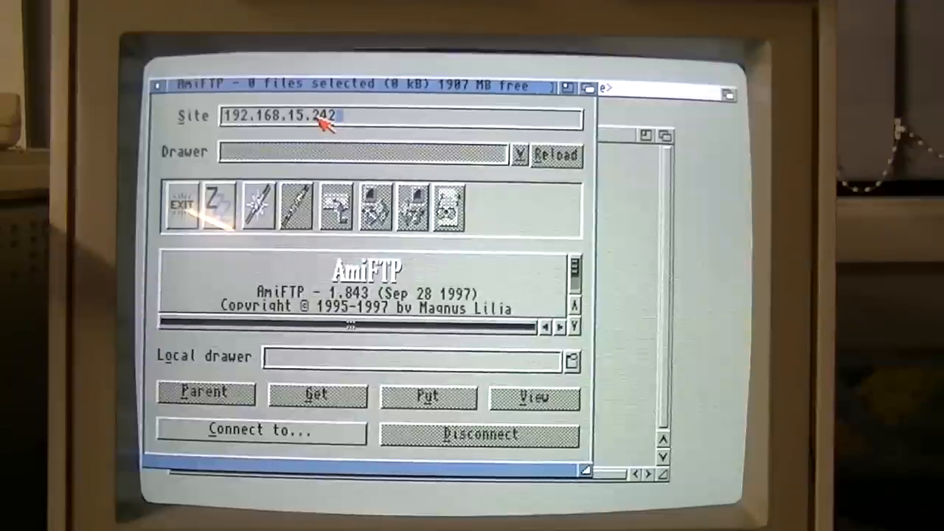
left_click(260, 431)
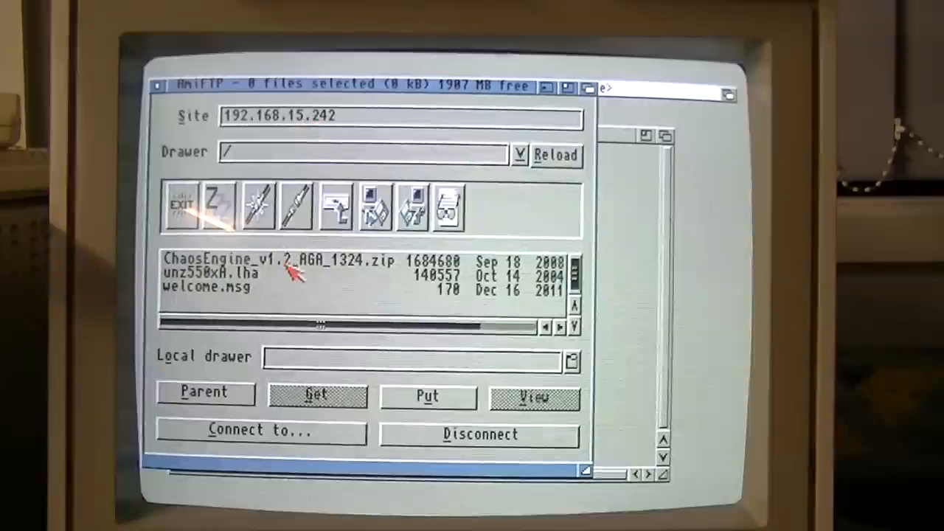
- Select the ChaosEngine zip and set WORK:Games as the download destination
left_click(295, 259)
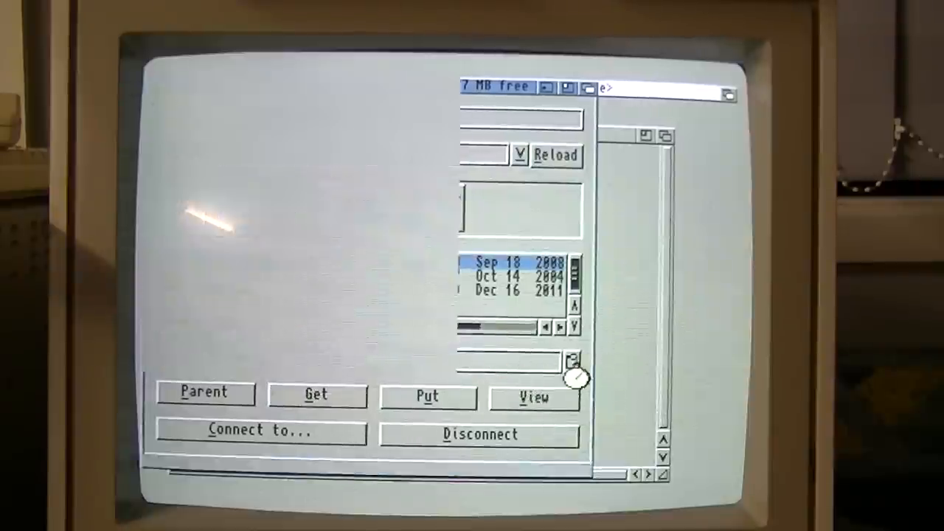
left_click(573, 361)
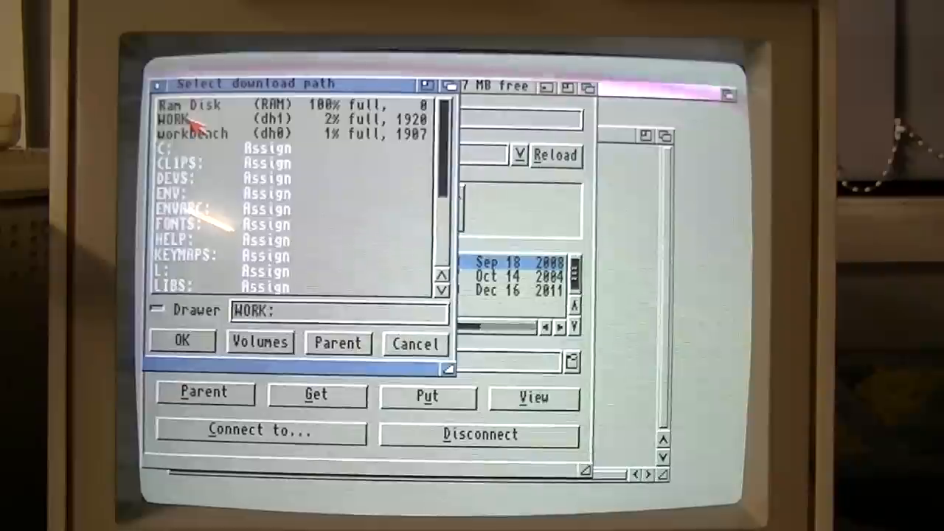
double_click(174, 118)
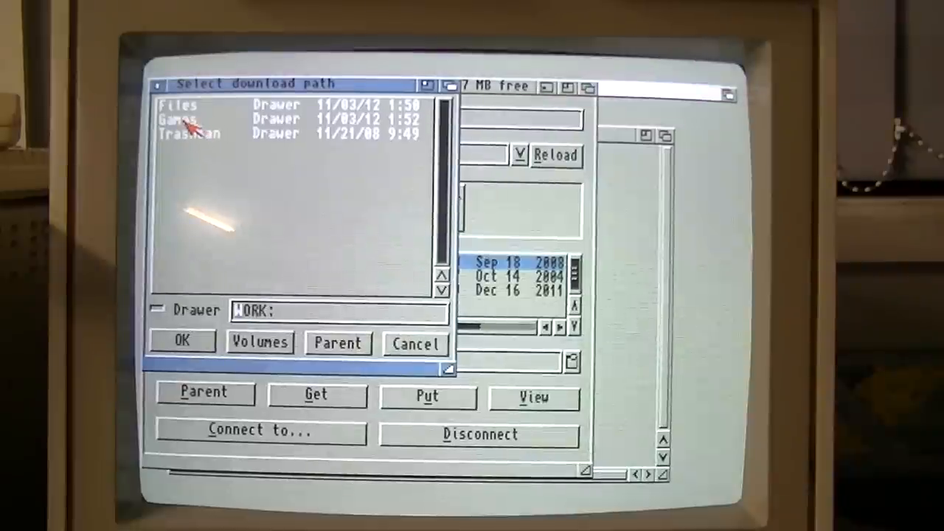
double_click(184, 118)
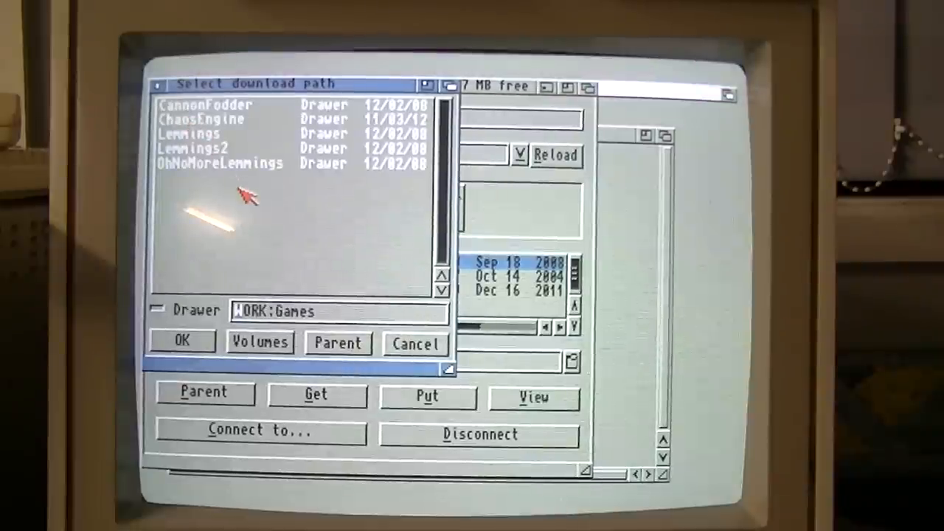
mouse_move(210, 136)
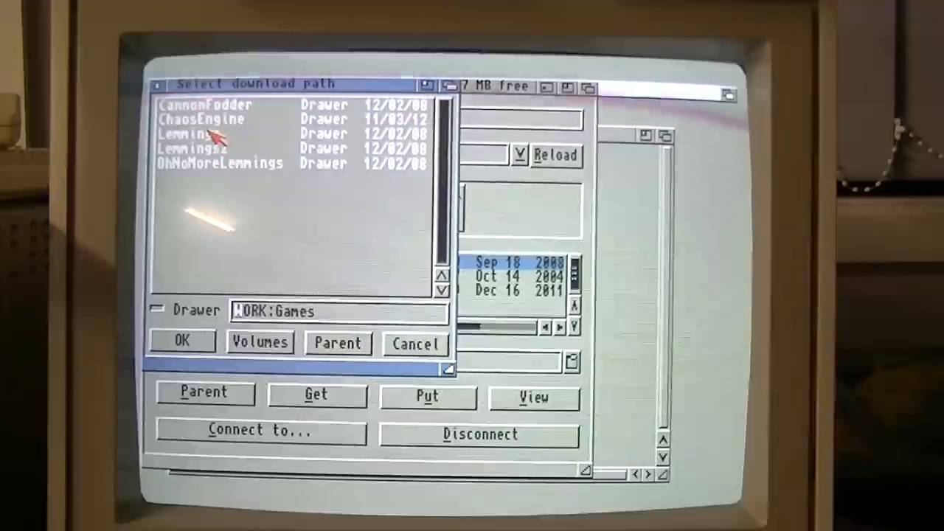
mouse_move(253, 210)
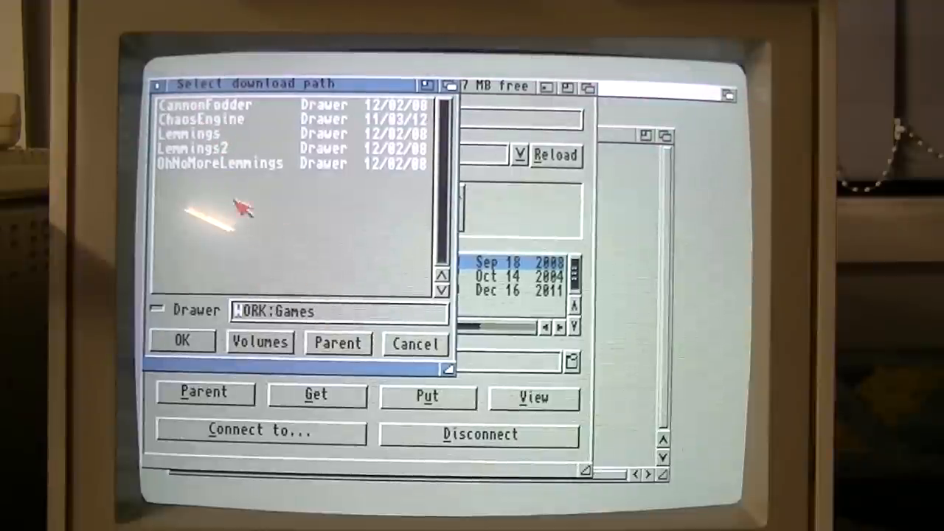
left_click(181, 342)
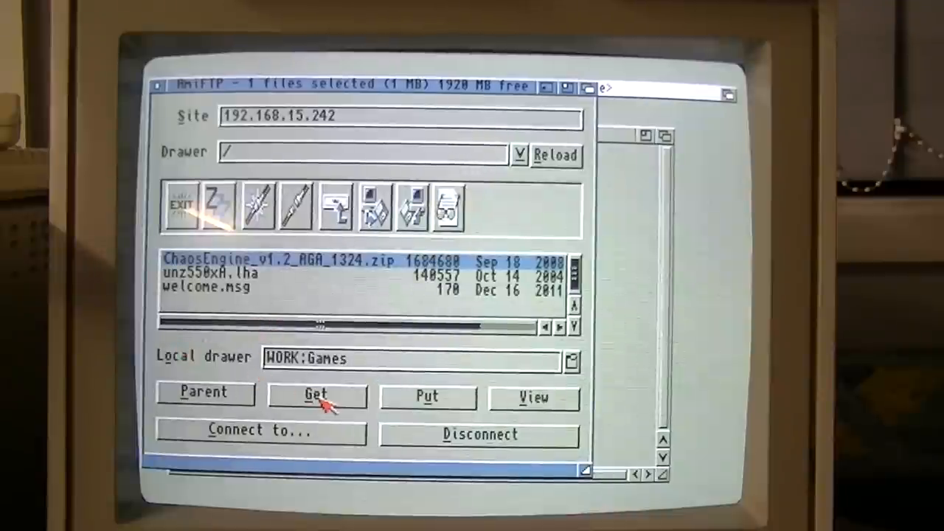
- Get ChaosEngine_v1.2_AGA_1324.zip into WORK:Games and dismiss the transfer
left_click(315, 397)
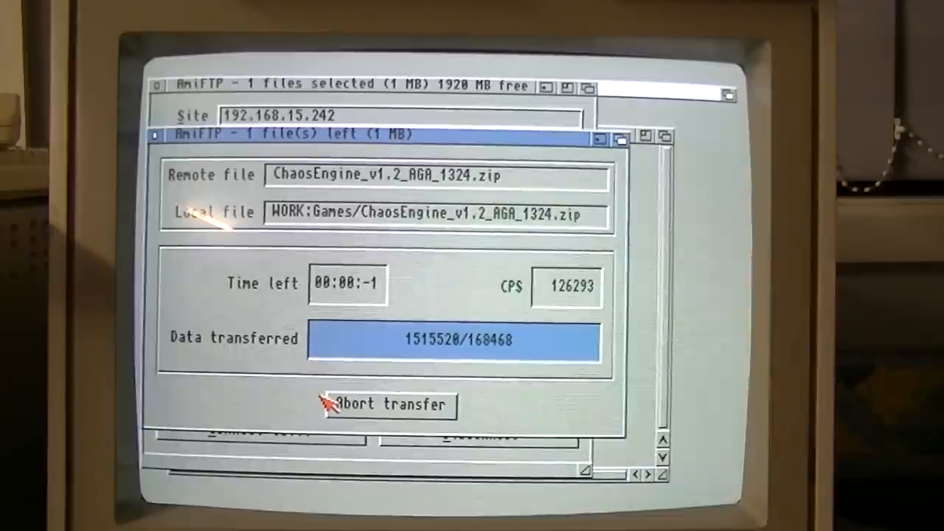
left_click(387, 404)
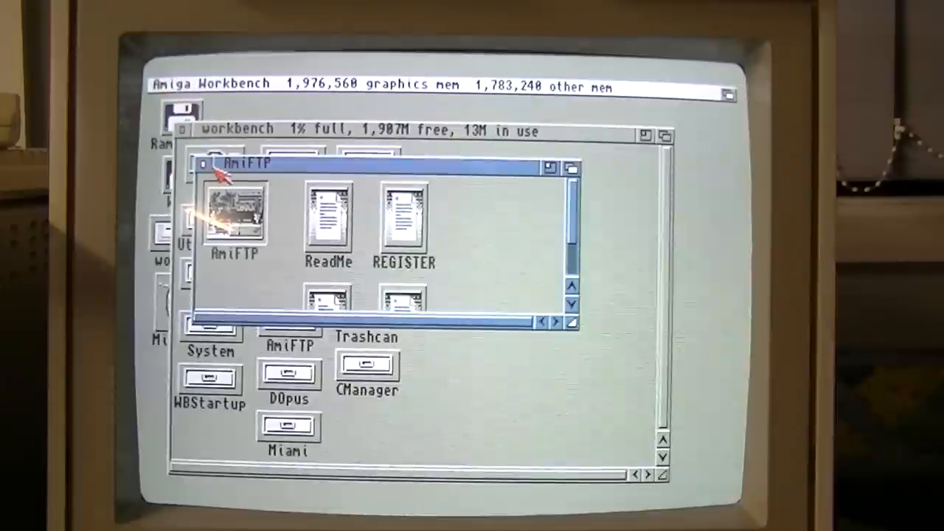
- Close the AmiFTP drawer and start an AmigaShell from the System drawer
left_click(203, 165)
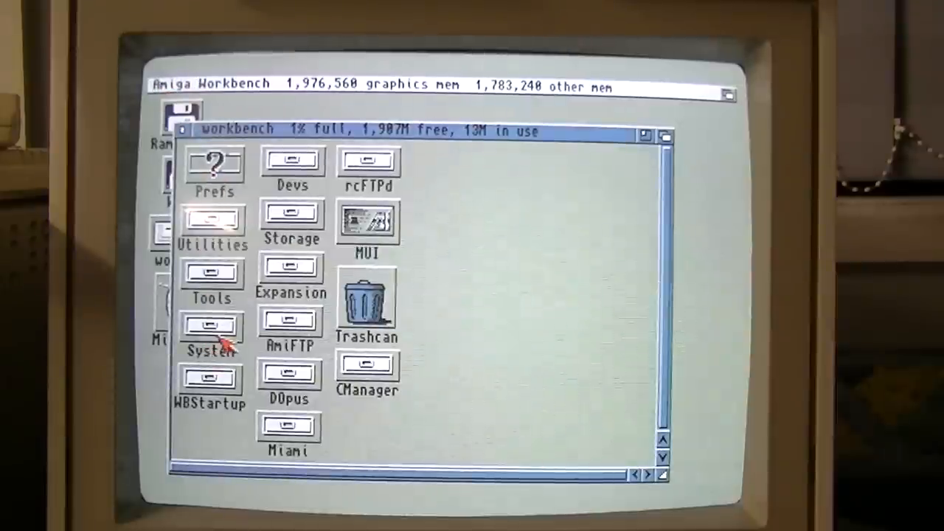
double_click(213, 327)
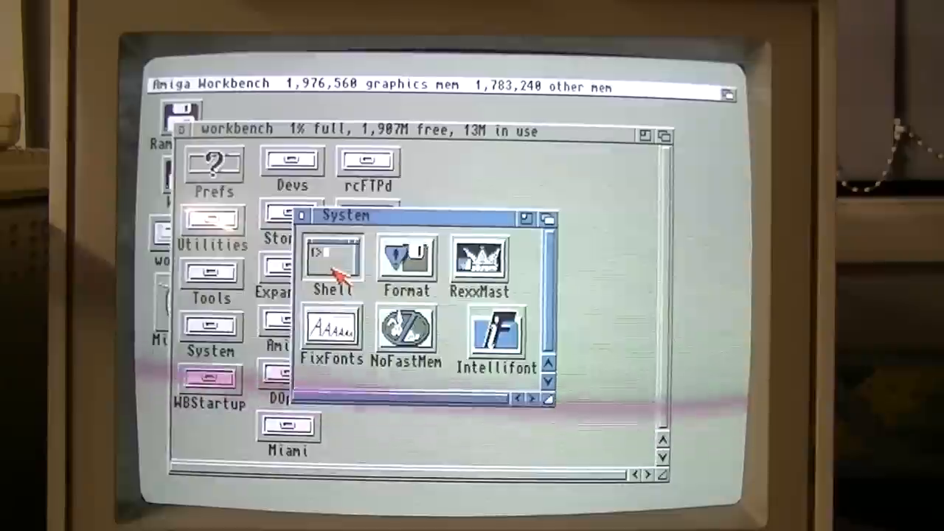
double_click(332, 262)
type("work:")
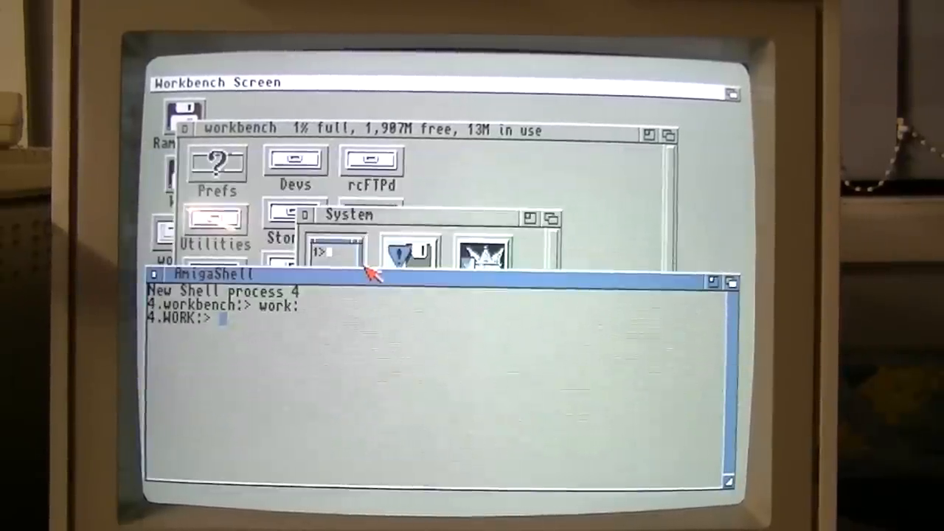
- Change into games, list it and unzip ChaosEngine_v1.2_AGA_1324.zip
type("cd games")
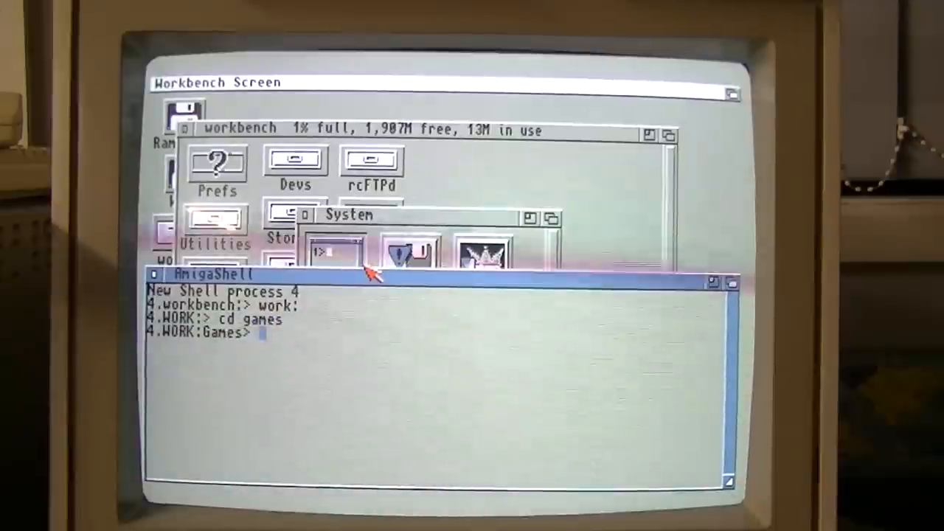
type("dir")
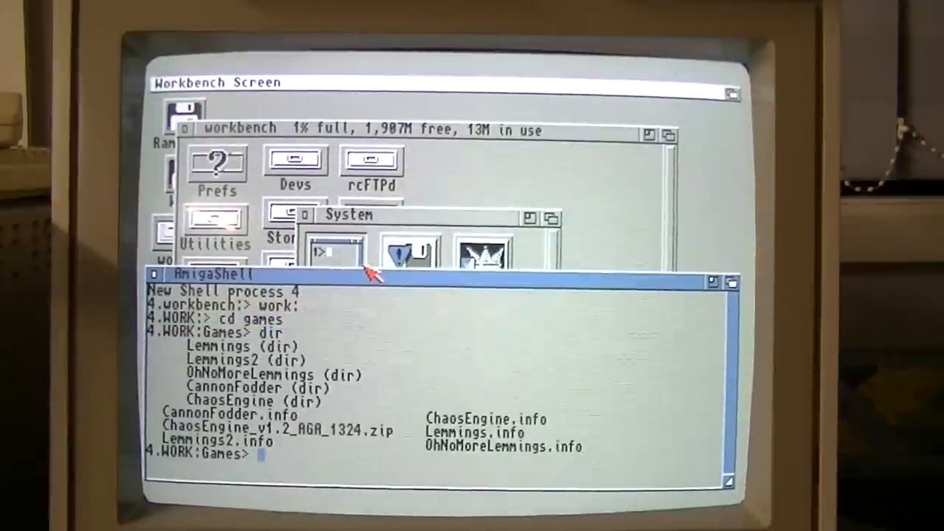
mouse_move(180, 439)
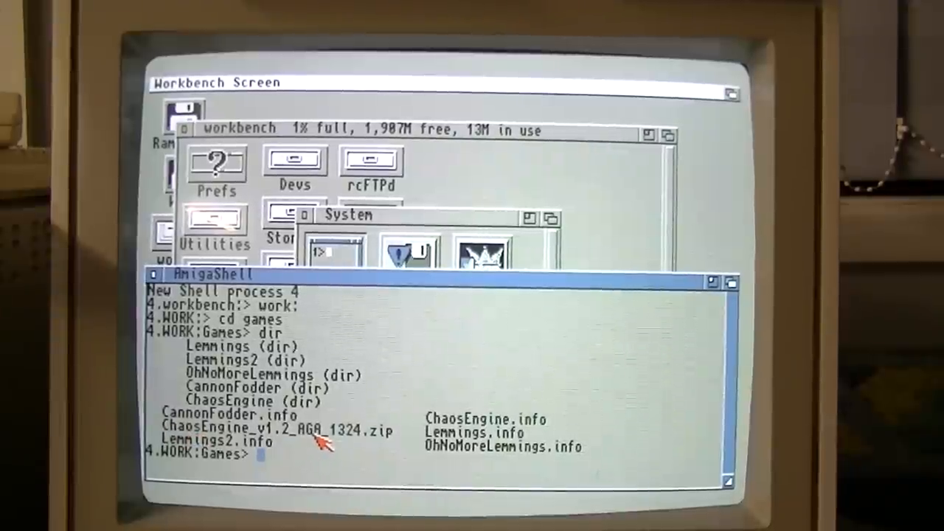
type("unzip ChaosEngine_v1.2_AGA_1324.zip")
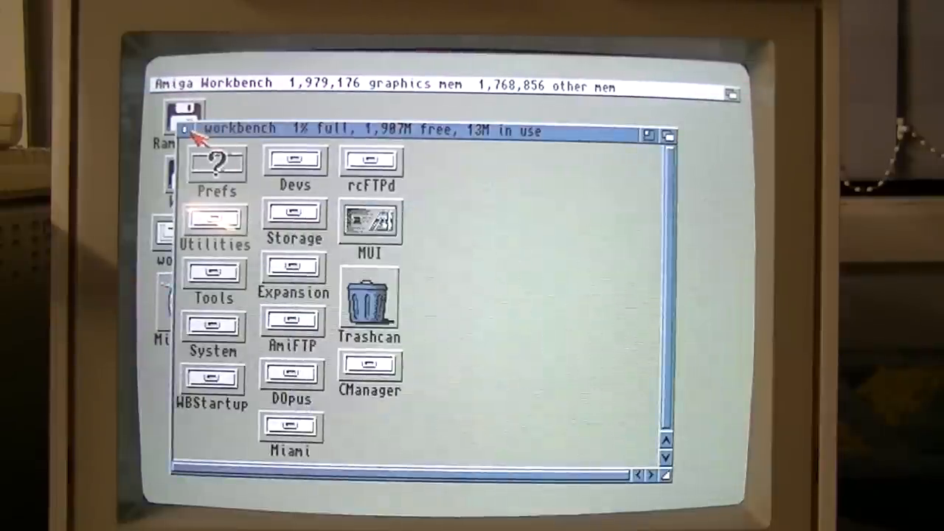
- Close the drawer, take the network offline and quit Miami Deluxe
double_click(289, 427)
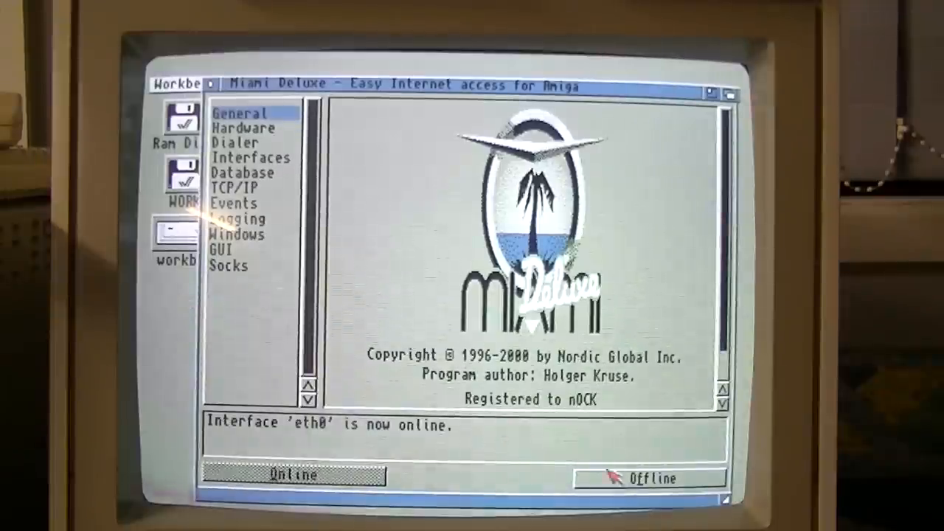
left_click(649, 478)
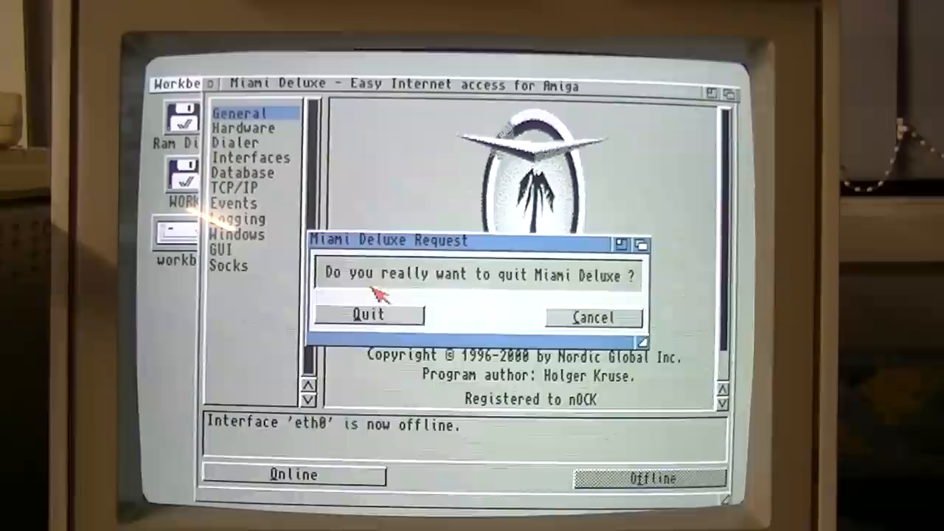
left_click(367, 315)
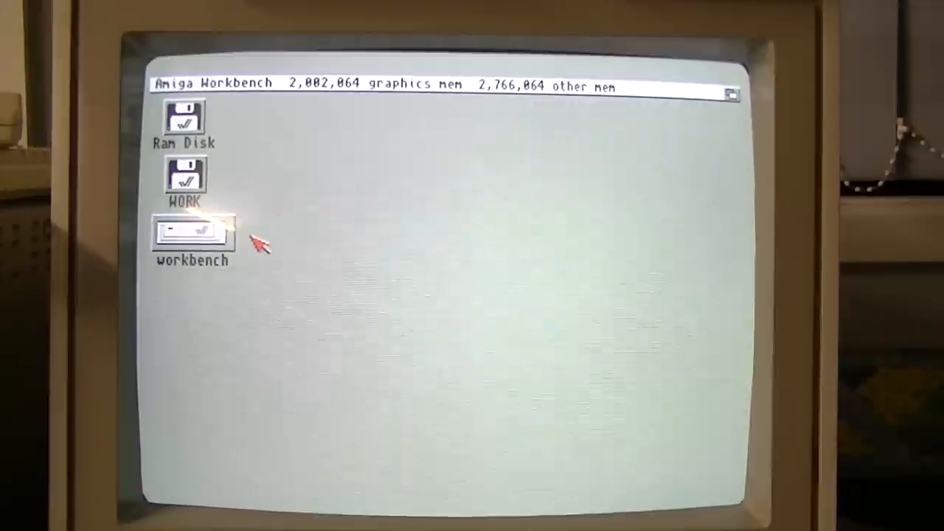
- Open WORK:Games and launch ChaosEngineAGA
double_click(183, 177)
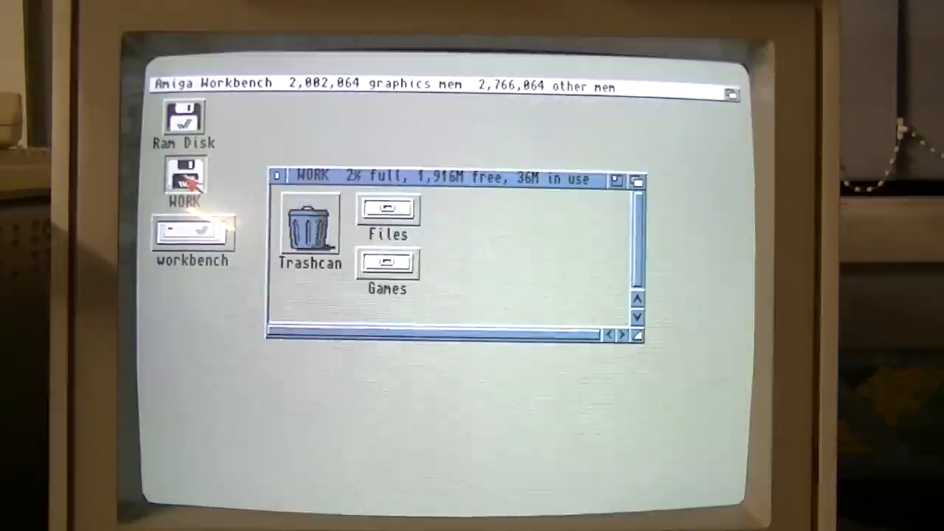
double_click(386, 263)
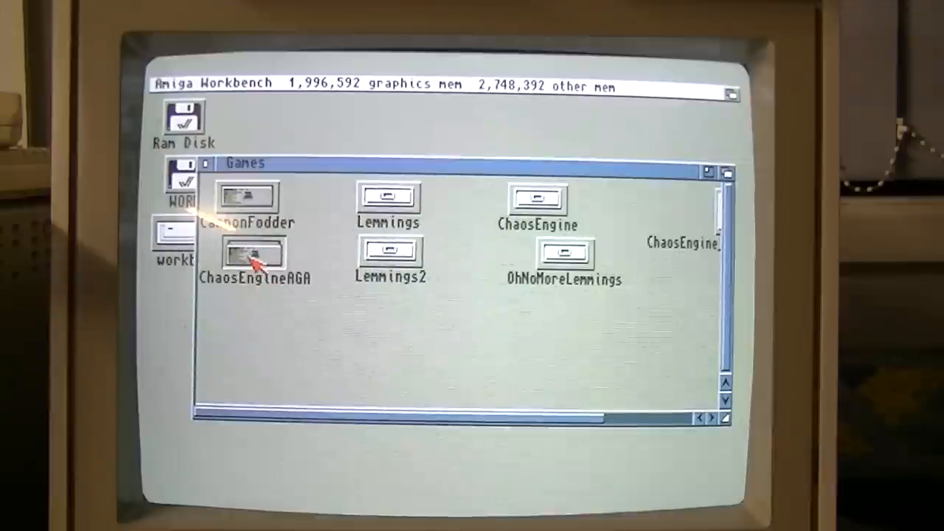
double_click(254, 253)
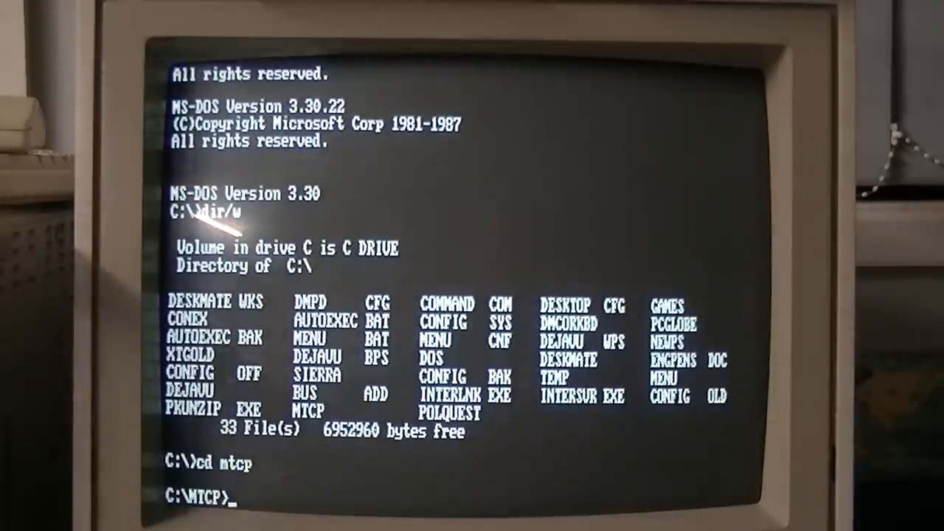
- List the C:\MTCP directory and scroll through its 42 files
type("dir")
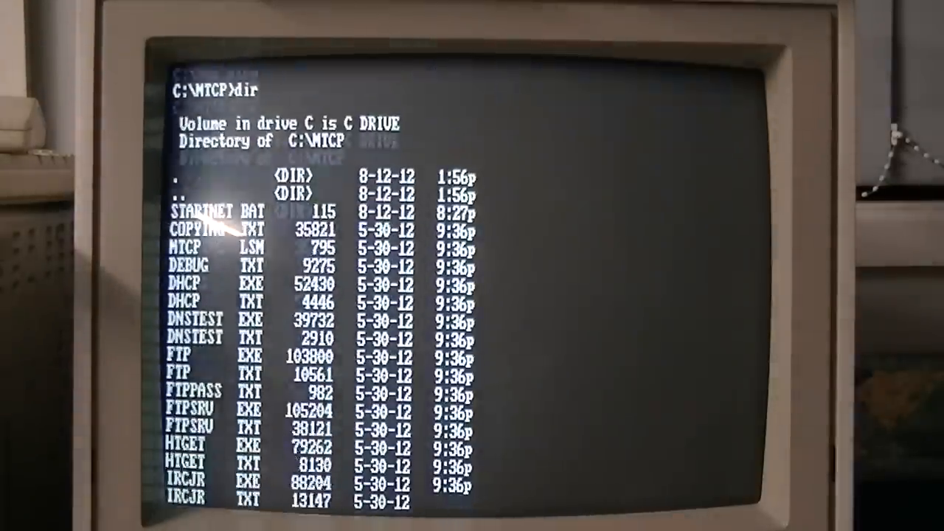
scroll("down", 3)
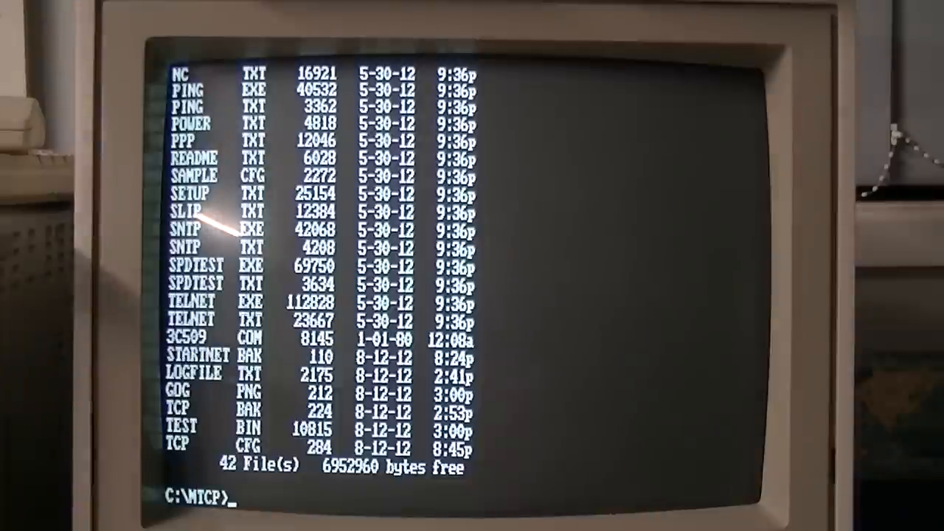
- List the mTCP directory and bring up the network with the startnet script
type("dir /w")
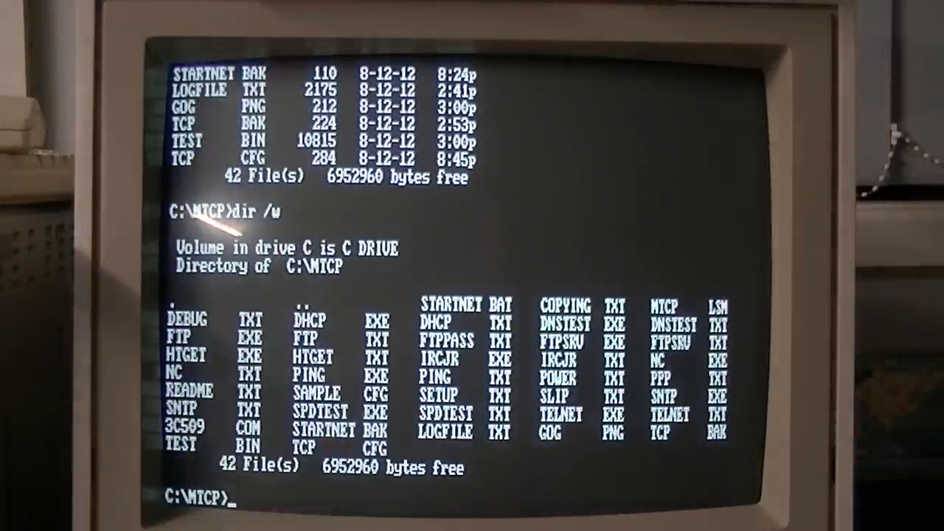
type("sta")
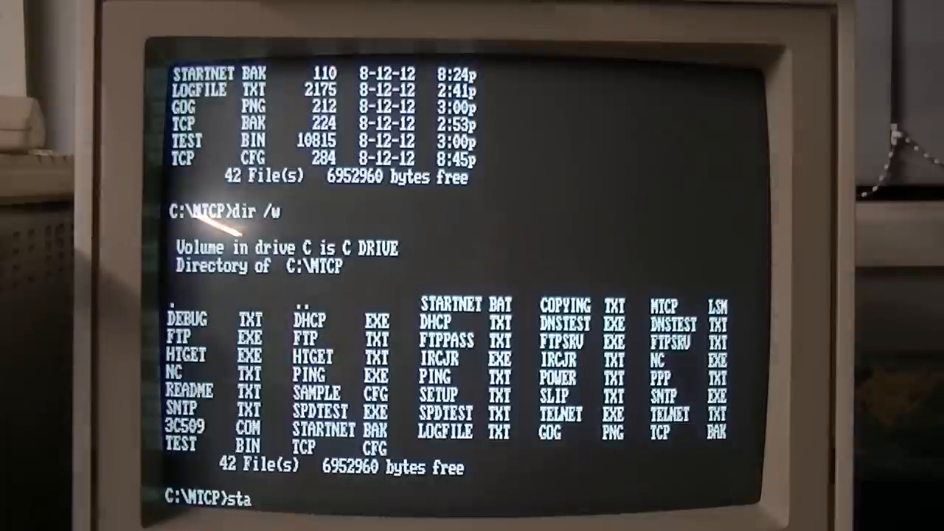
type("rtnet")
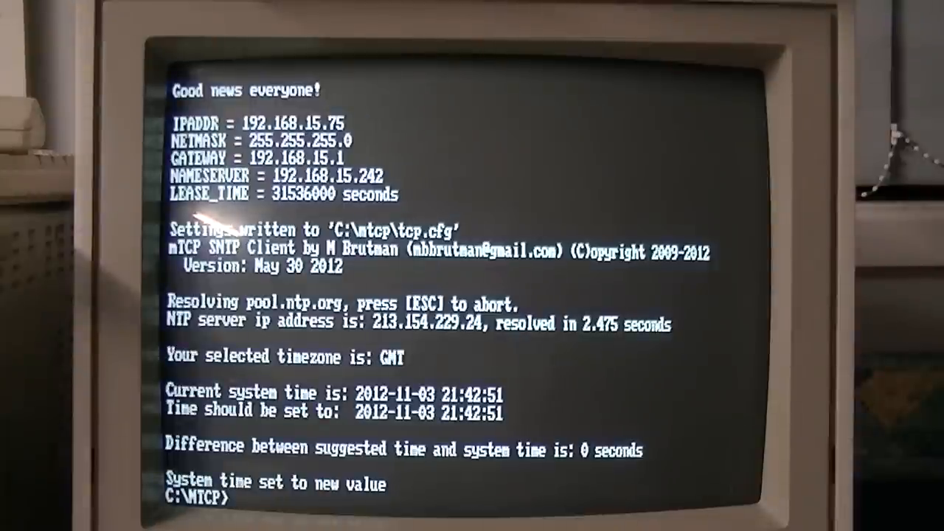
type("dir")
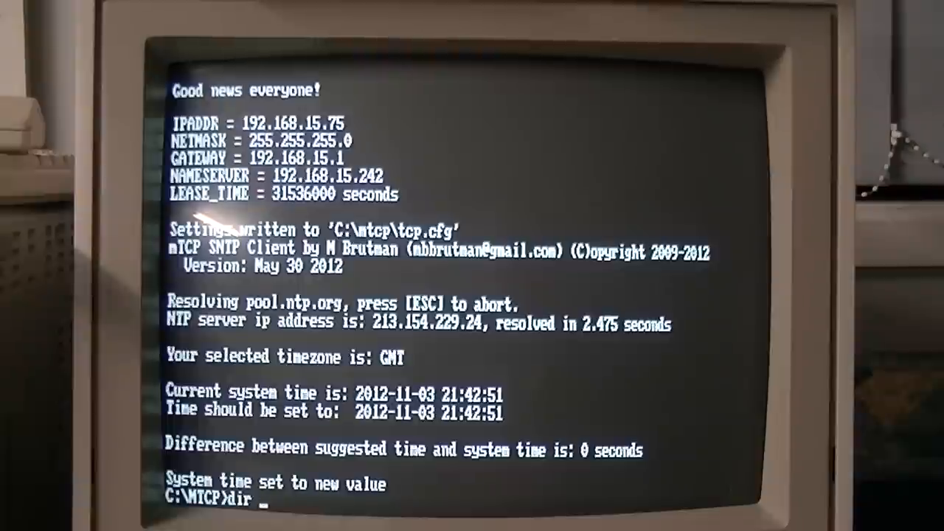
type("/w")
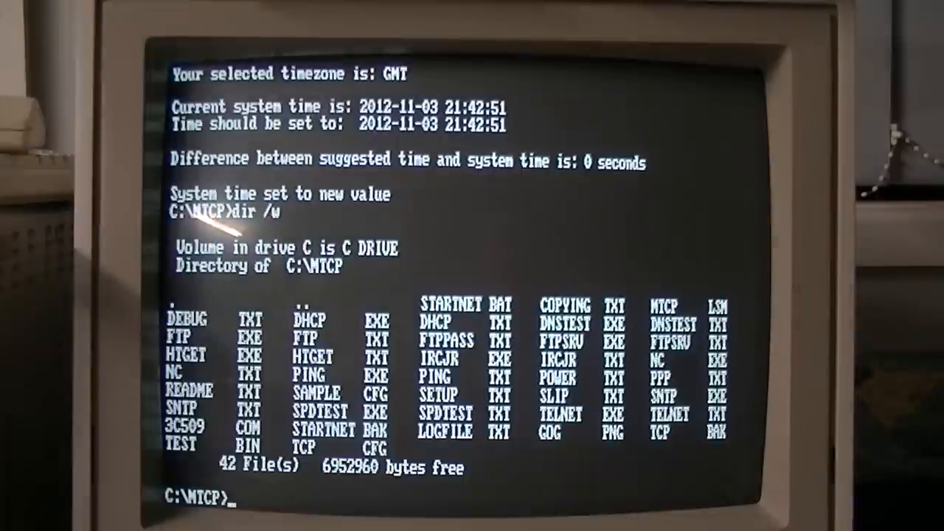
- Start mTCP FTP and connect to the server at 192.168.15.242
type("ftp")
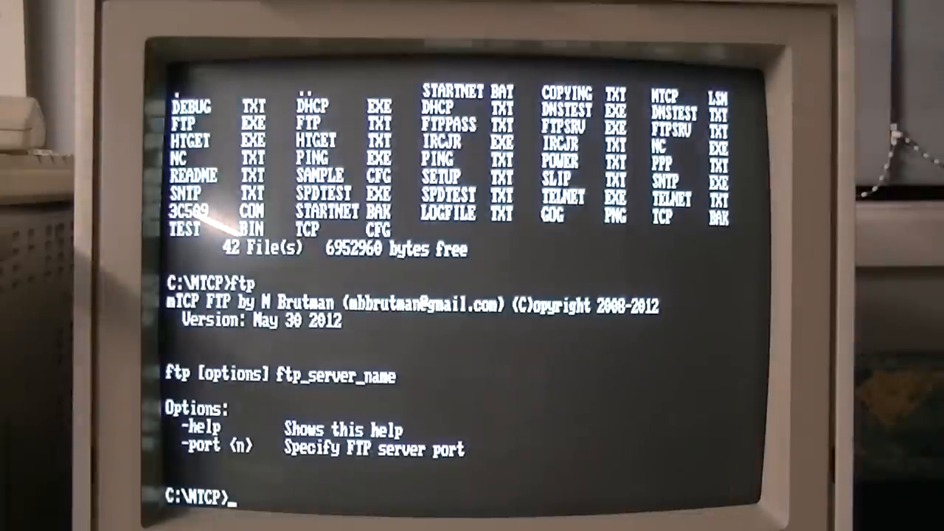
type("ftp")
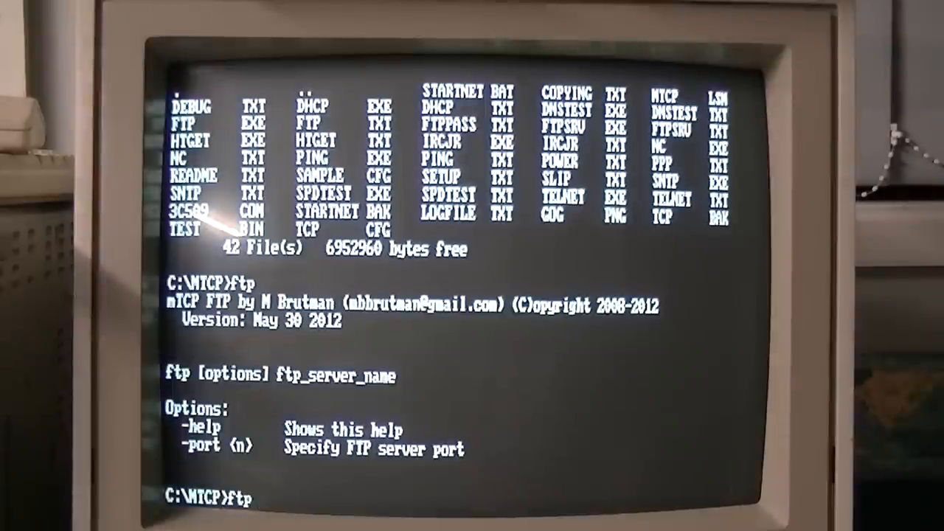
type("192.16")
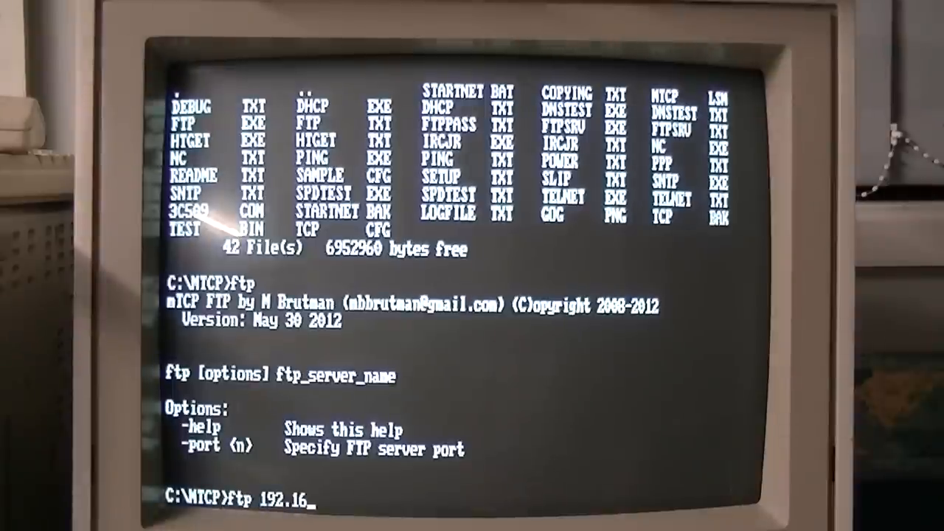
type("8.15.242")
type("ano")
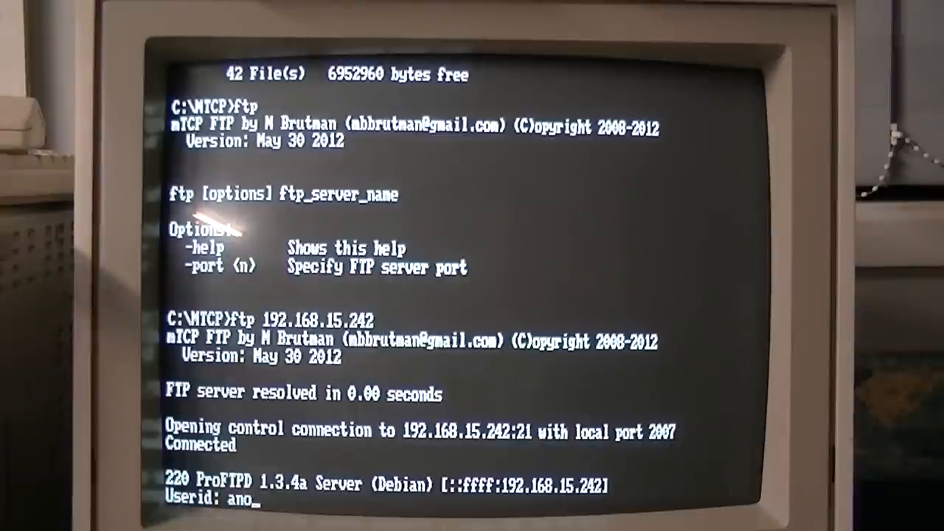
- Log in as 'anonymous' with an e-mail address as the password
type("nymo")
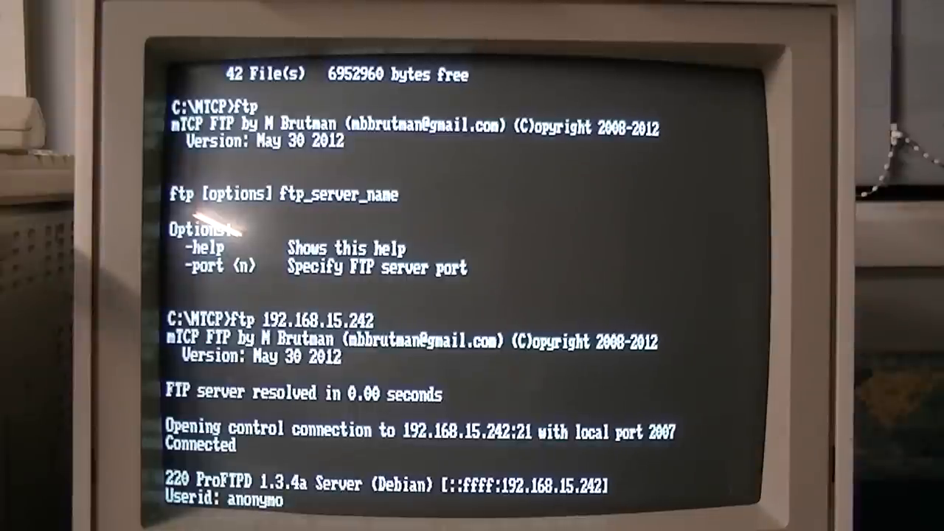
key("Enter")
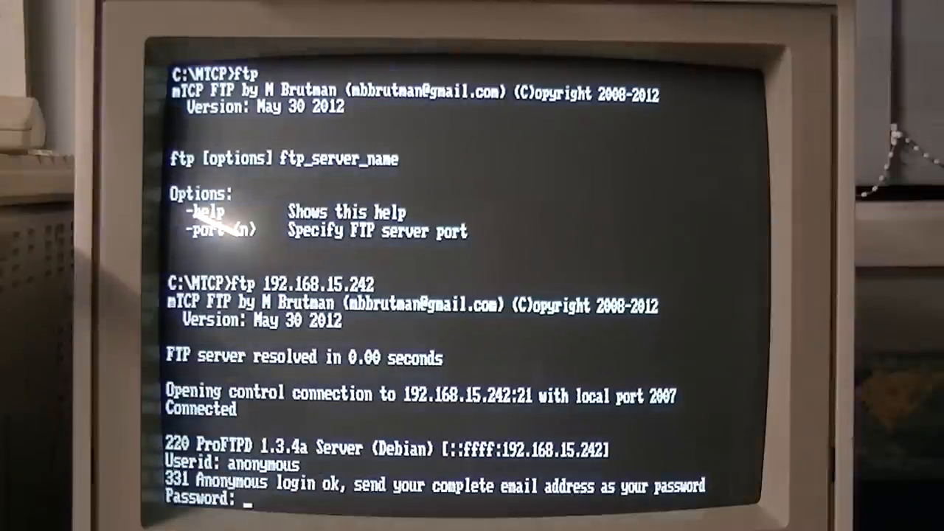
type("*")
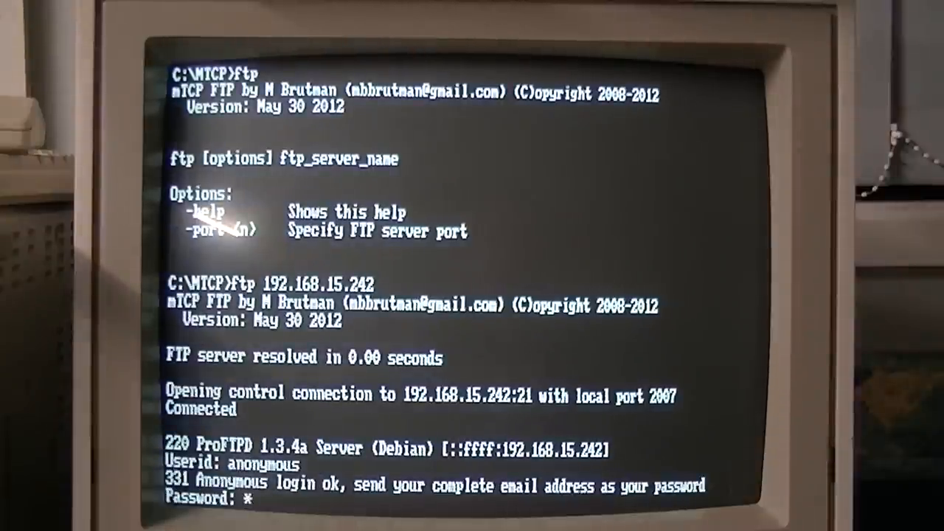
type("******")
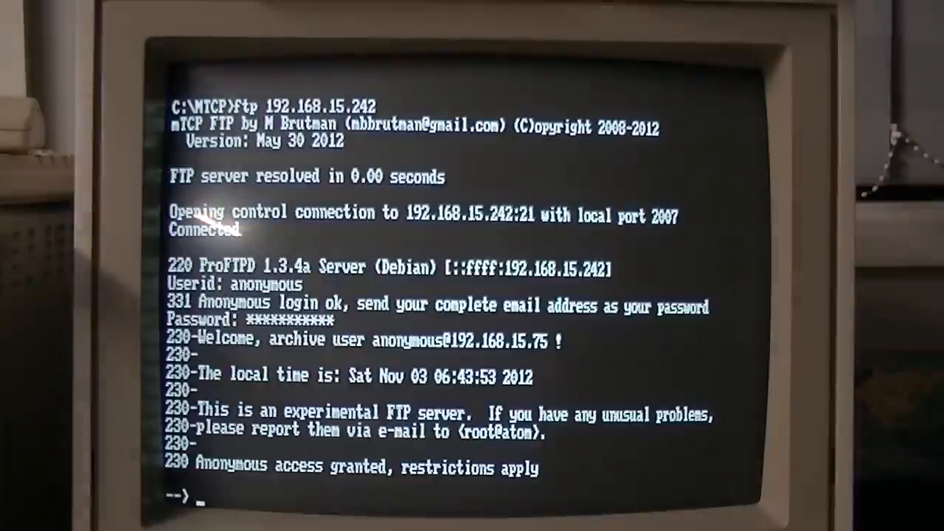
- List the server files, fetch prince.zip in binary mode and leave the FTP session
type("ls")
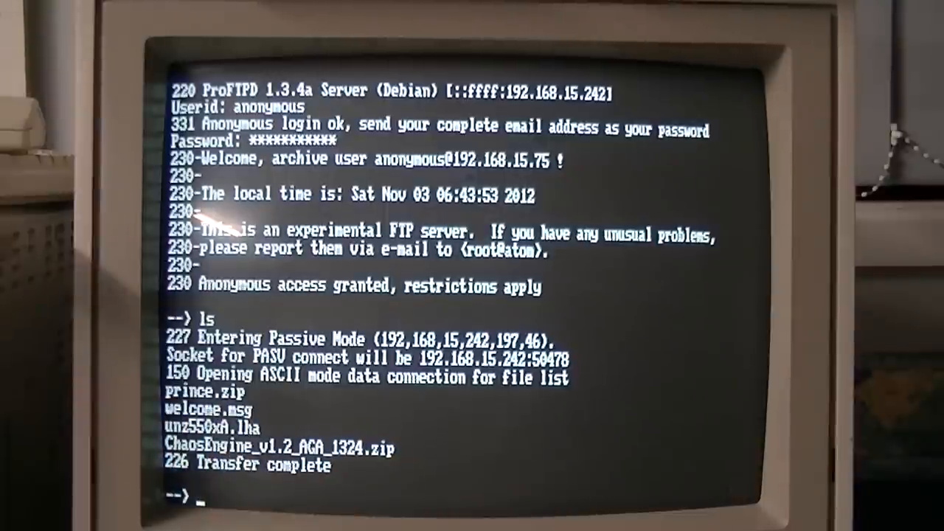
type("bin")
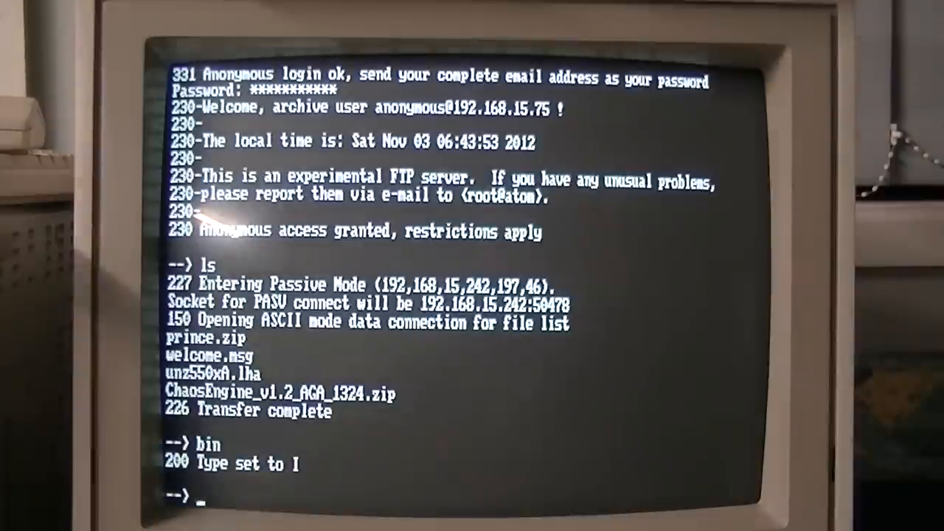
type("get prince.zip")
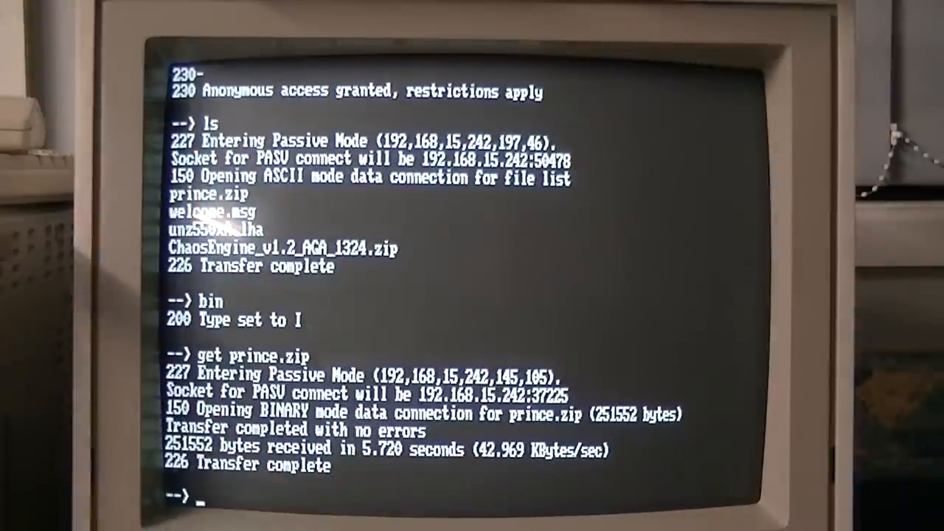
type("by")
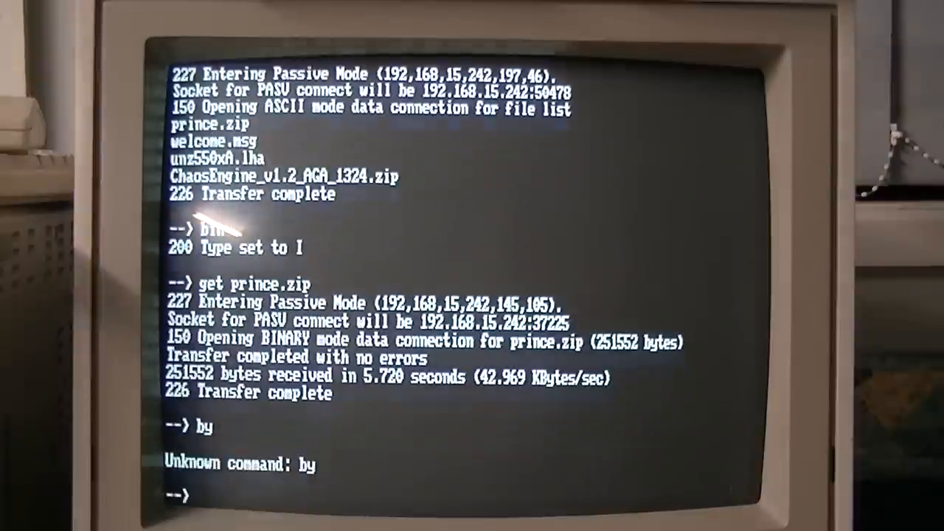
type("exit")
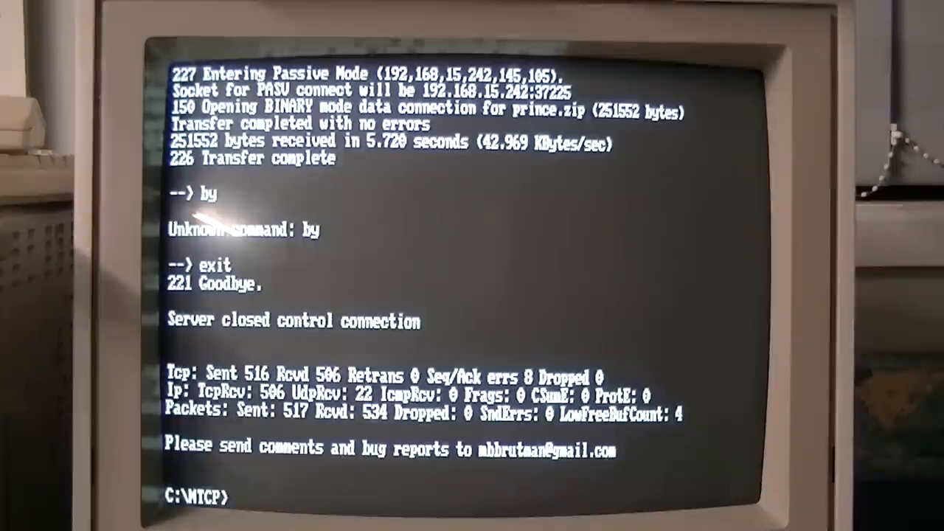
- Launch XTree Gold and dismiss the archive manager notice for PRINCE.ZIP
type("xtgold")
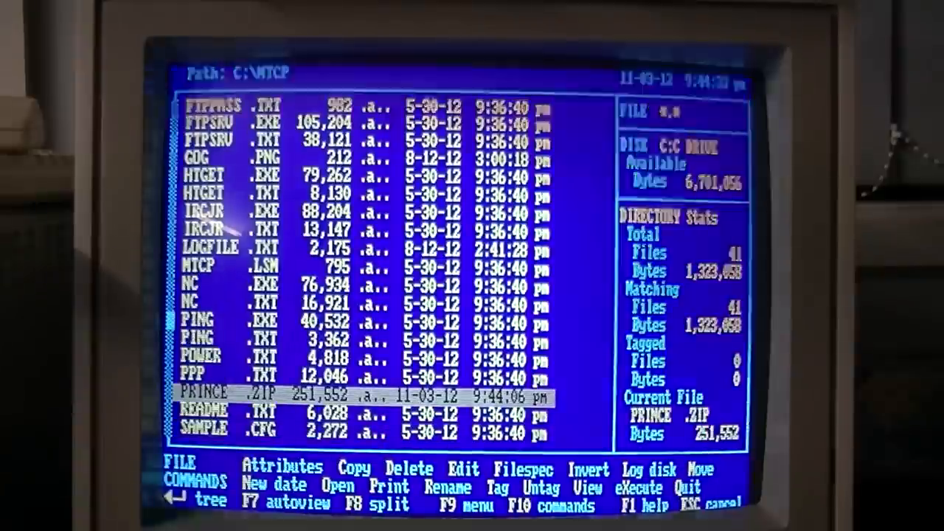
key("alt")
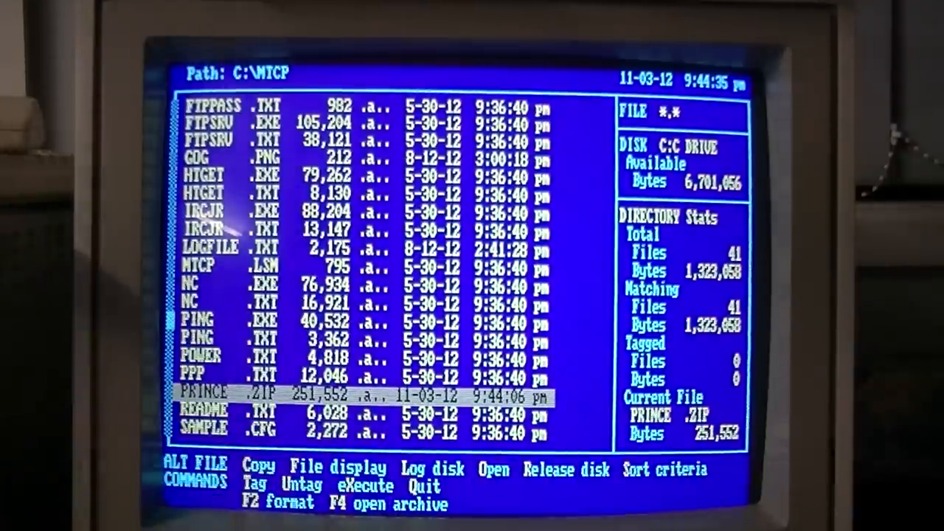
key("f4")
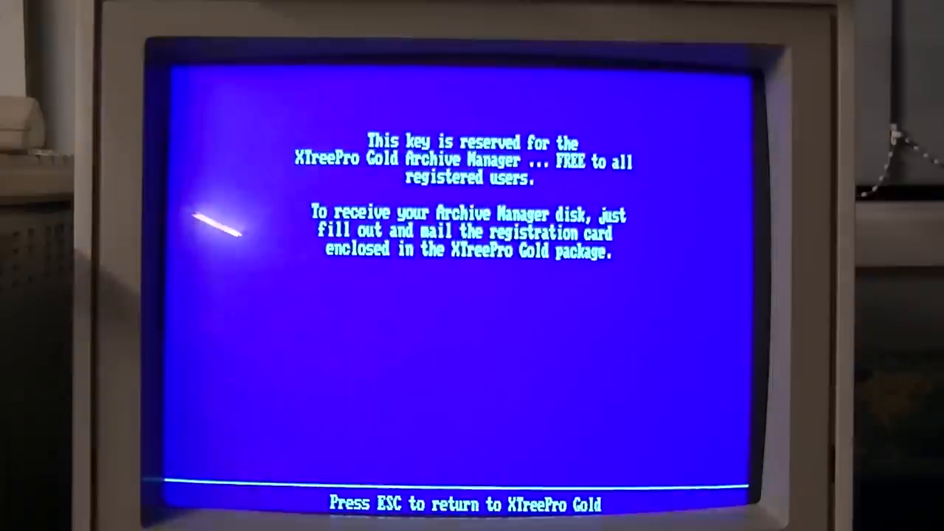
key("Escape")
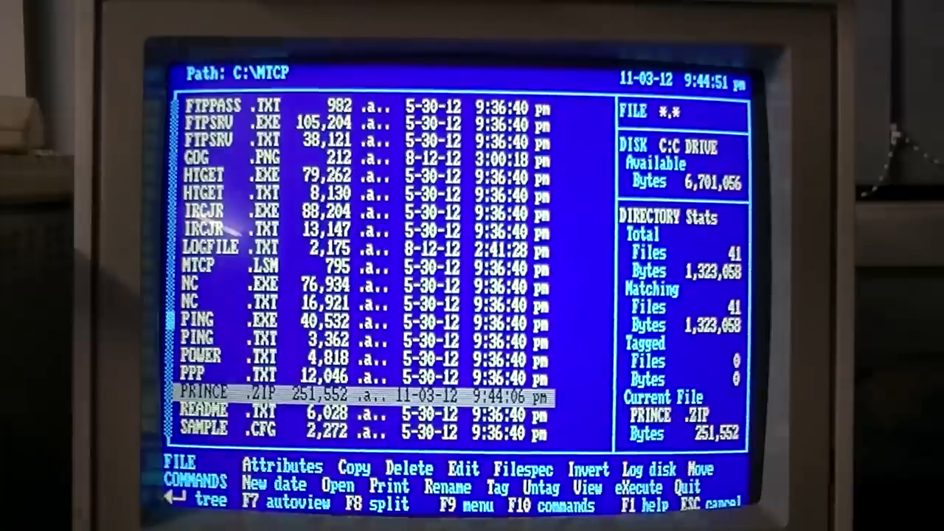
- Move PRINCE.ZIP from C:\MTCP to its destination keeping the same name
left_click(699, 469)
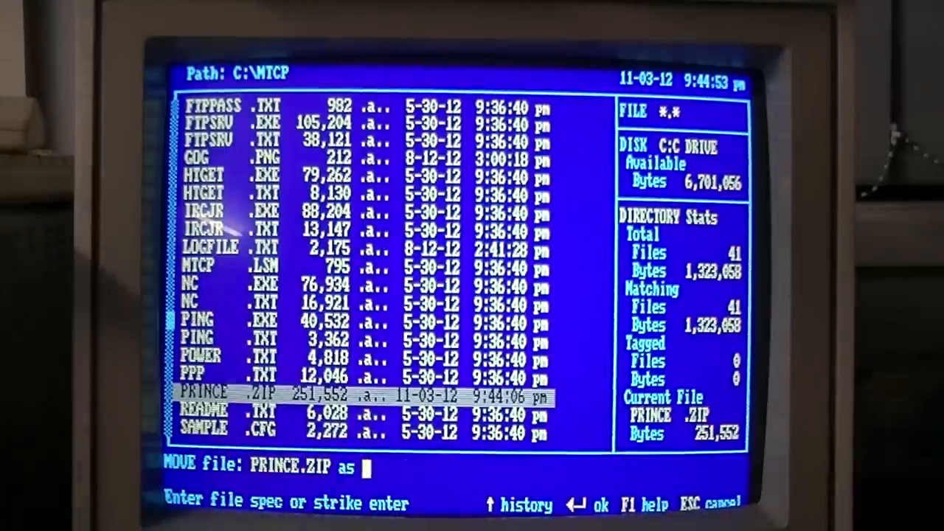
key("enter")
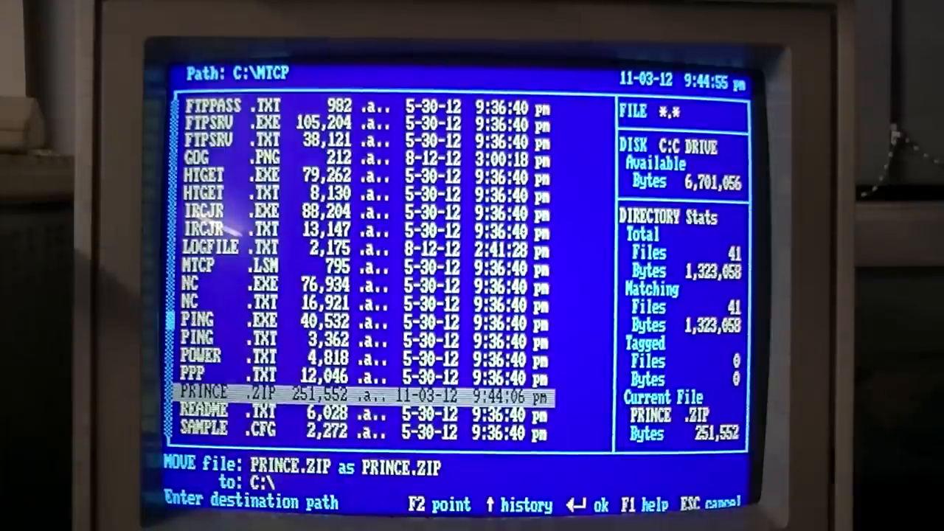
type("PRINC")
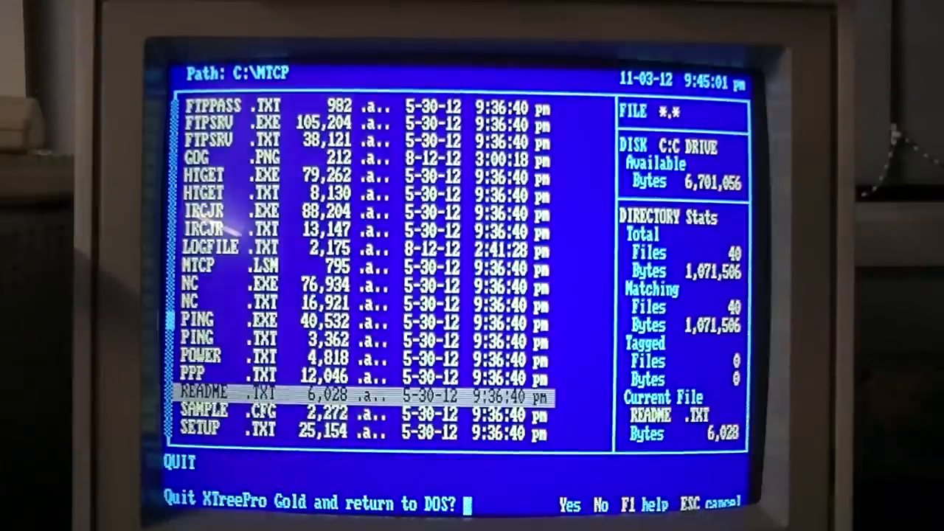
- Quit XTree Gold to DOS and extract prince.zip with PKUNZIP into C:\PRINCE
left_click(569, 504)
type("pkunzip prince.zip")
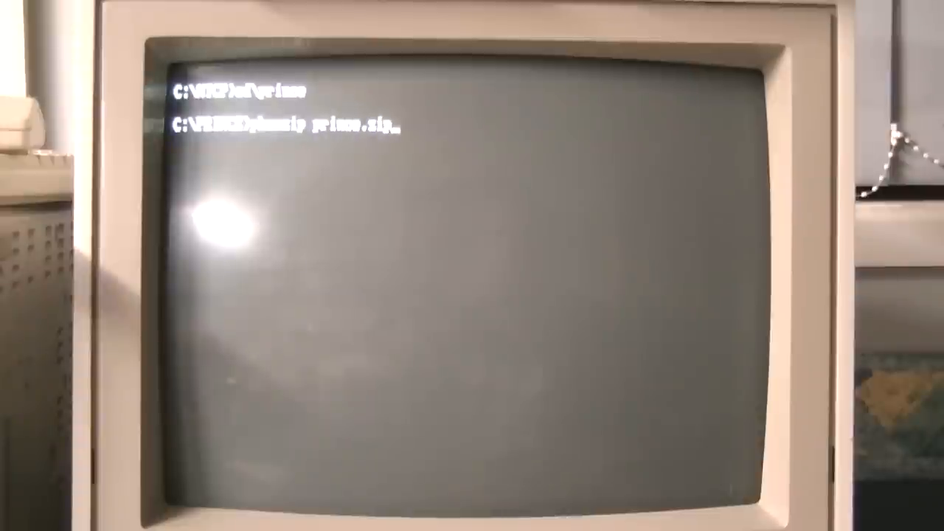
key("Return")
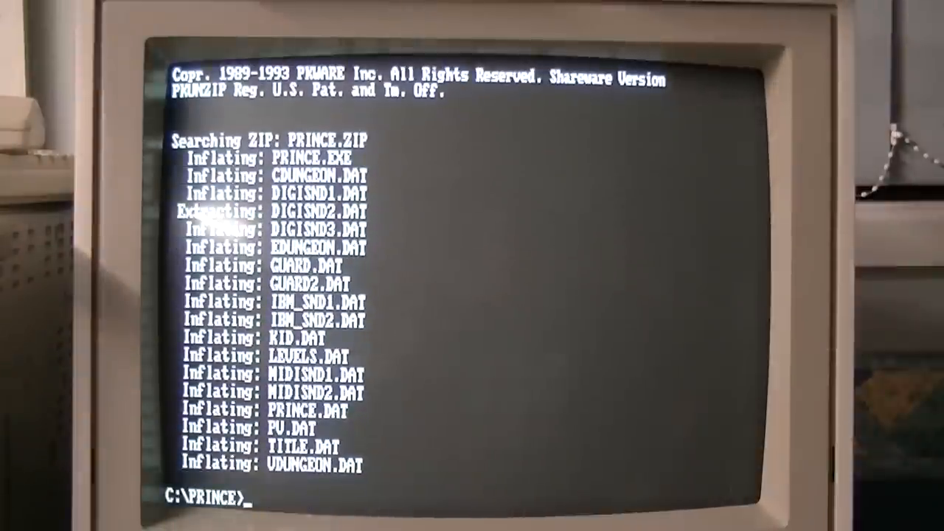
type("prince")
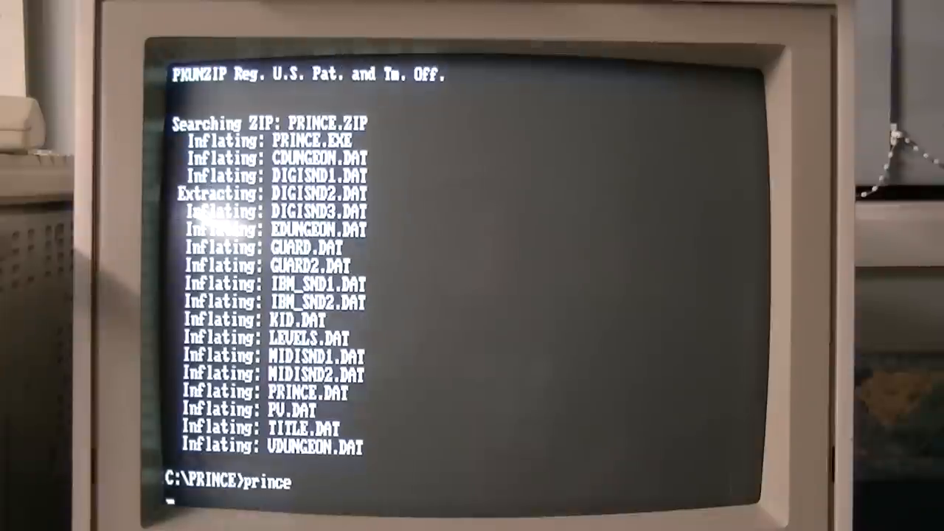
- Launch Prince of Persia and run the prince right from the skeleton along the upper ledge
key("enter")
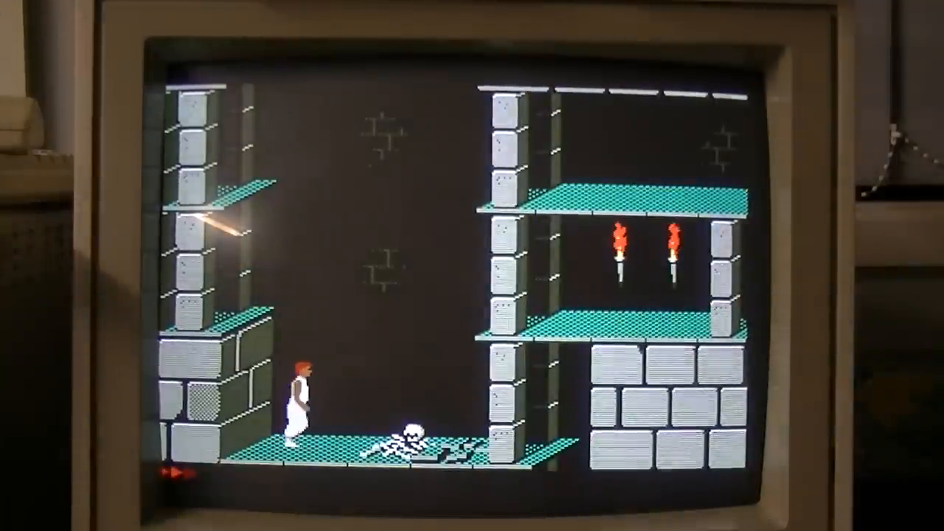
key("Right")
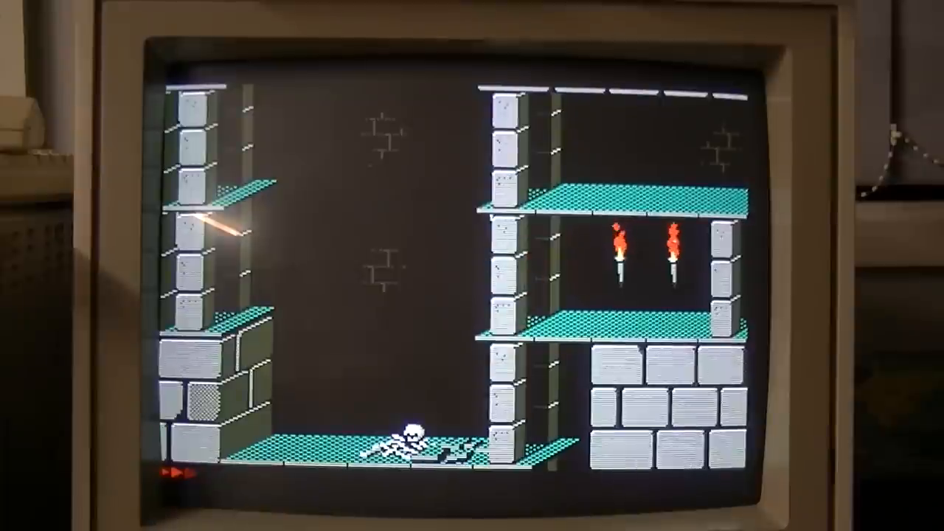
key("Right")
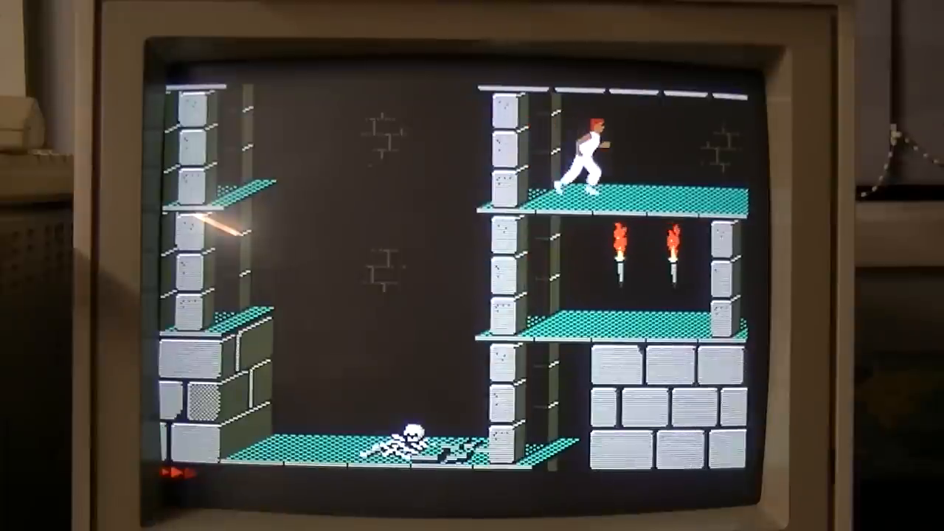